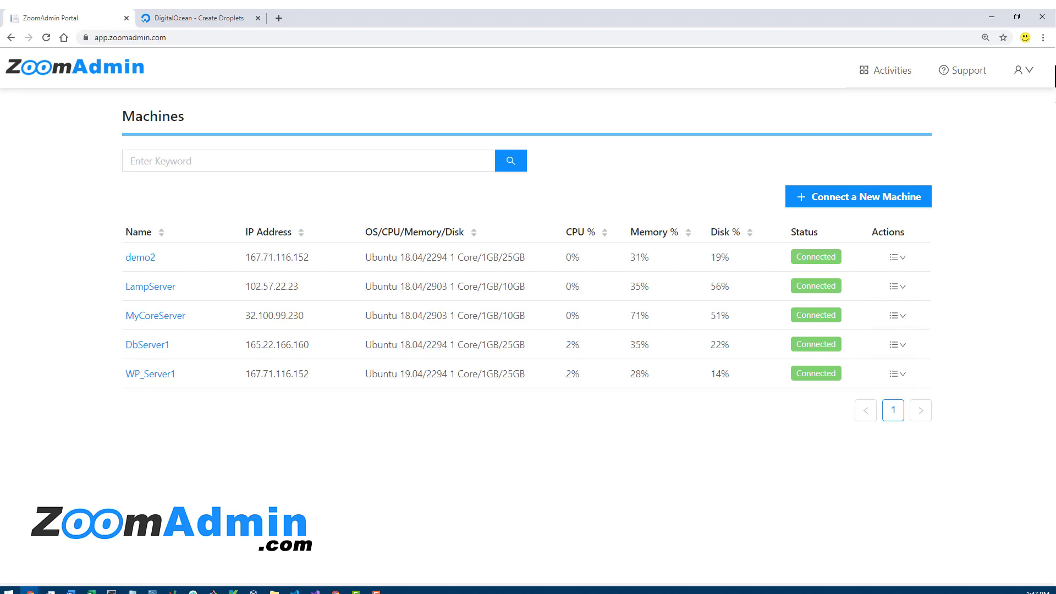
mouse_move(229, 451)
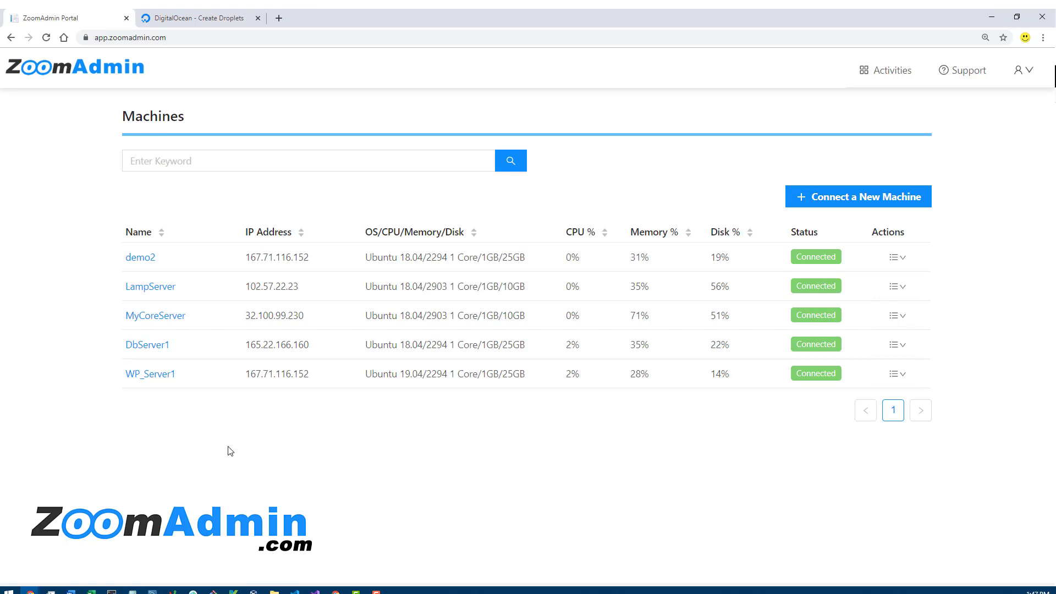
mouse_move(169, 453)
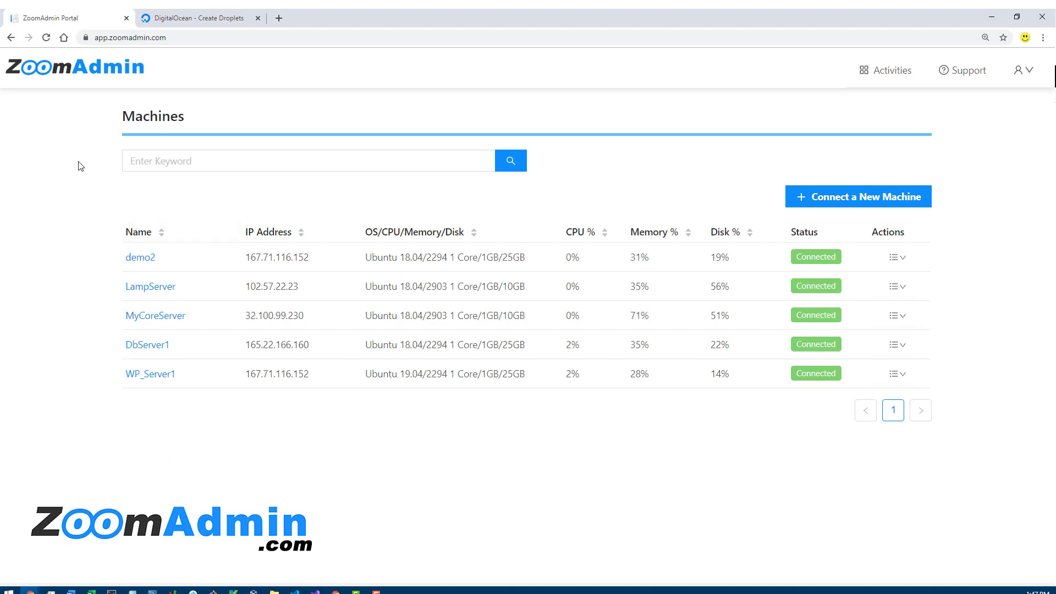
mouse_move(202, 482)
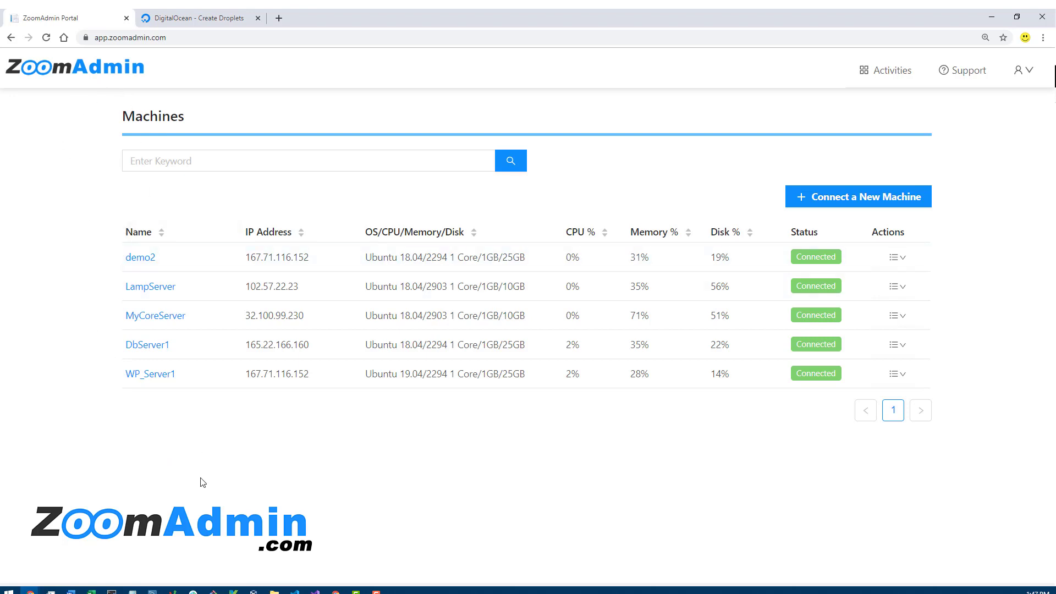
mouse_move(199, 17)
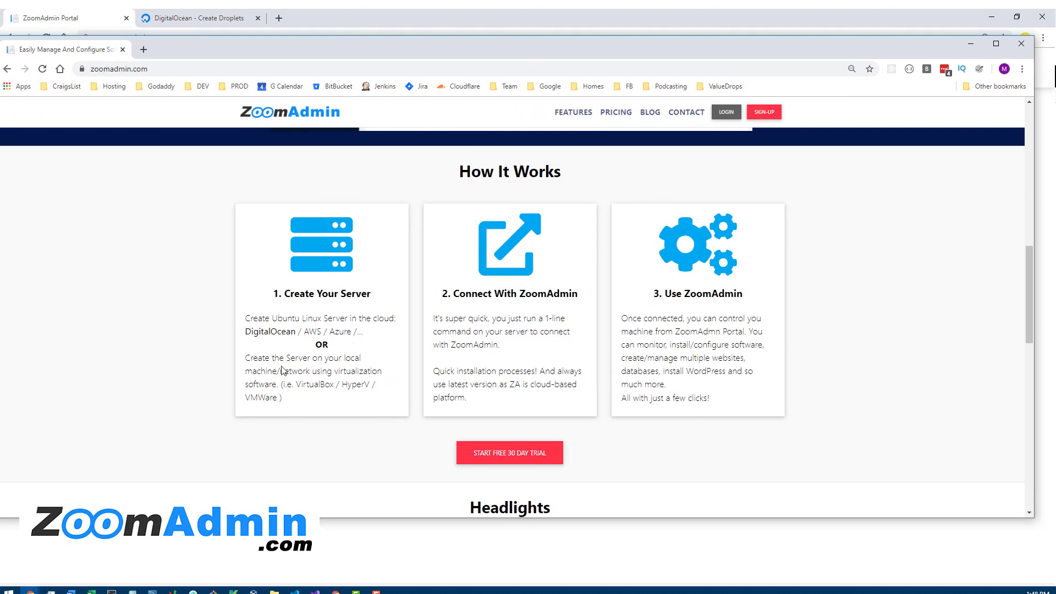
Highlight the note that servers can be created locally with VirtualBox, Hyper-V or VMware
drag(245, 356, 283, 397)
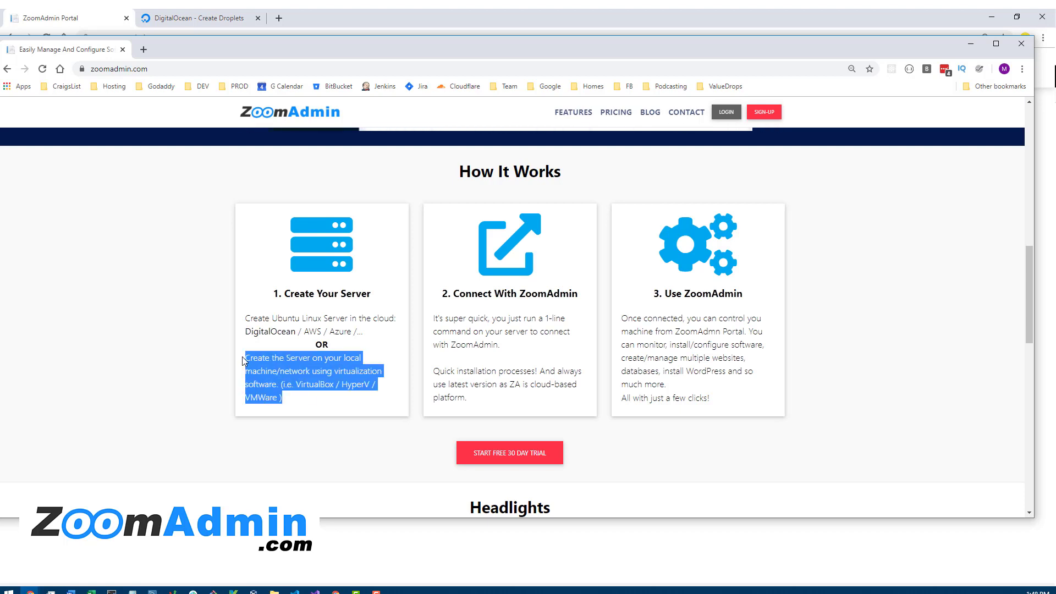
mouse_move(303, 402)
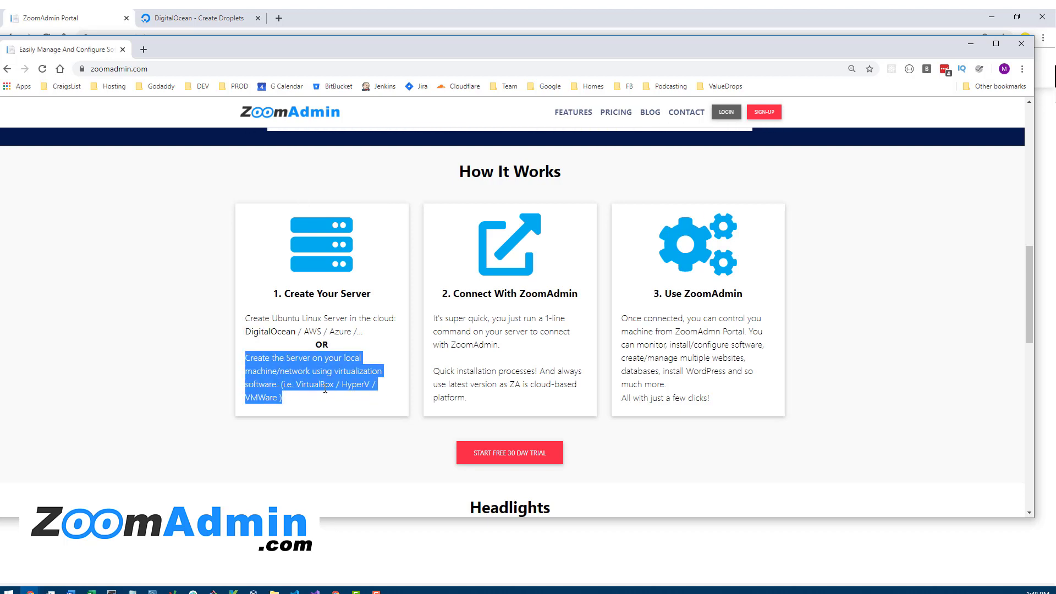
mouse_move(639, 44)
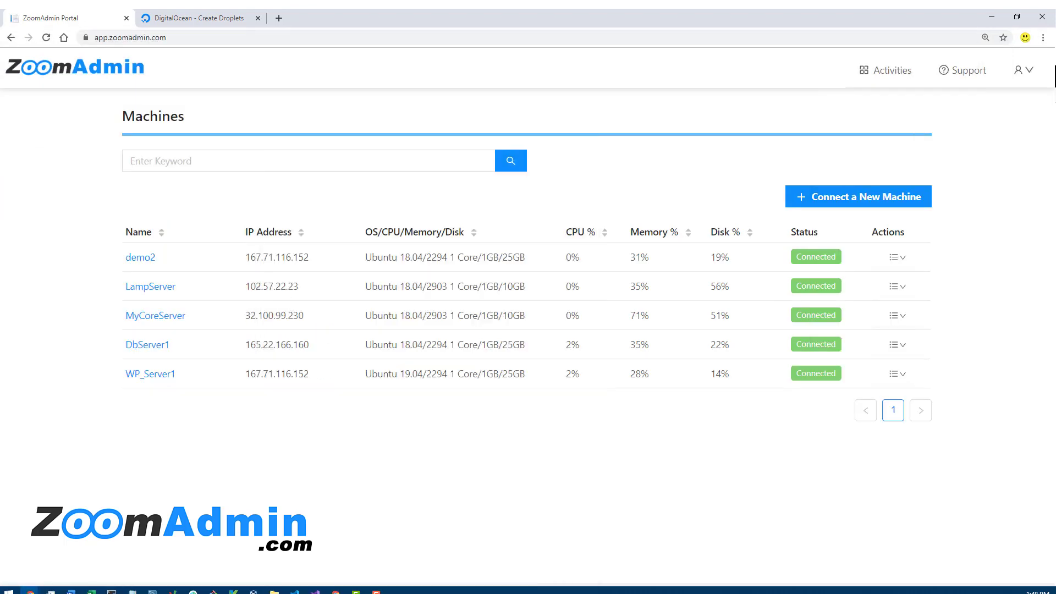
mouse_move(199, 18)
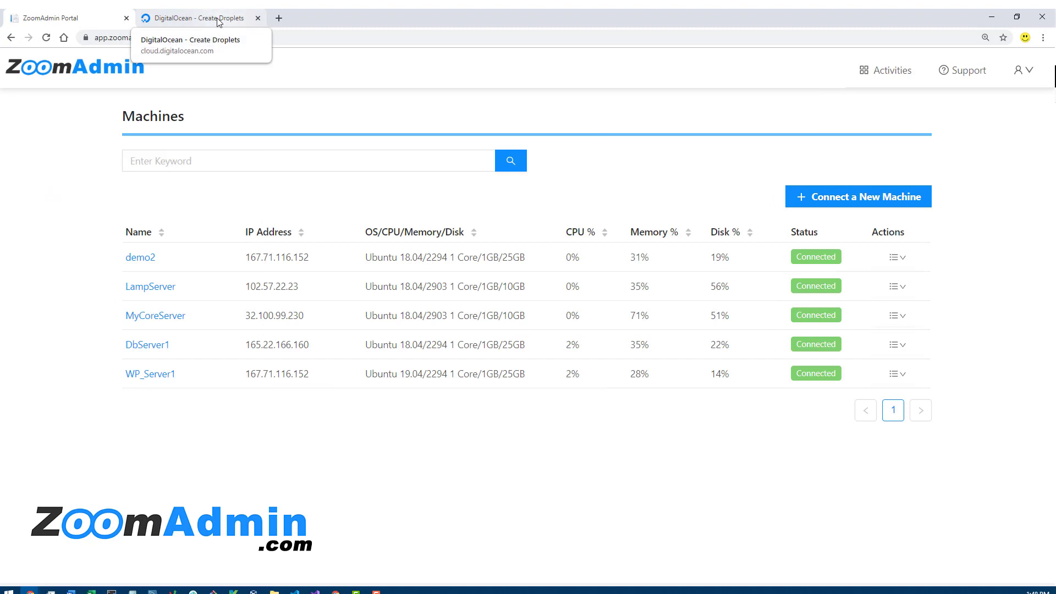
On the Create Droplets page, review Ubuntu versions keeping 18.04.3 (LTS) x64
click(199, 19)
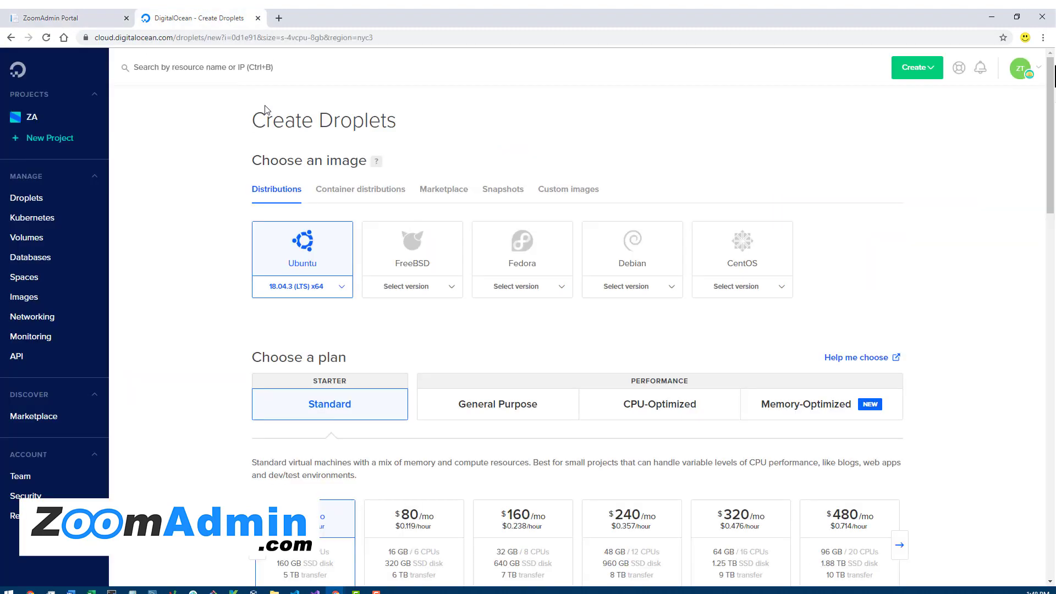
mouse_move(481, 155)
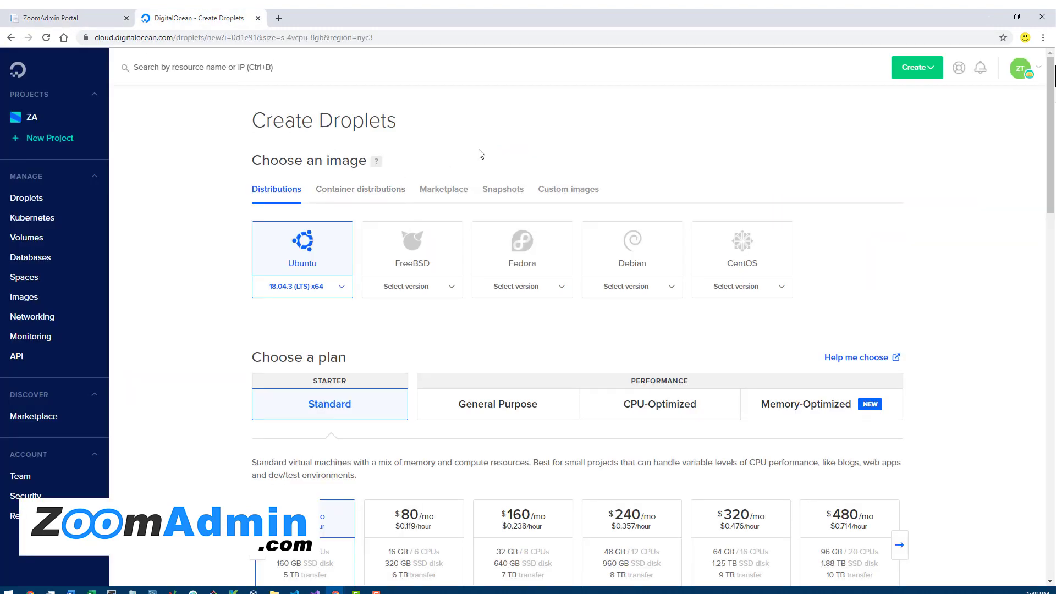
mouse_move(704, 148)
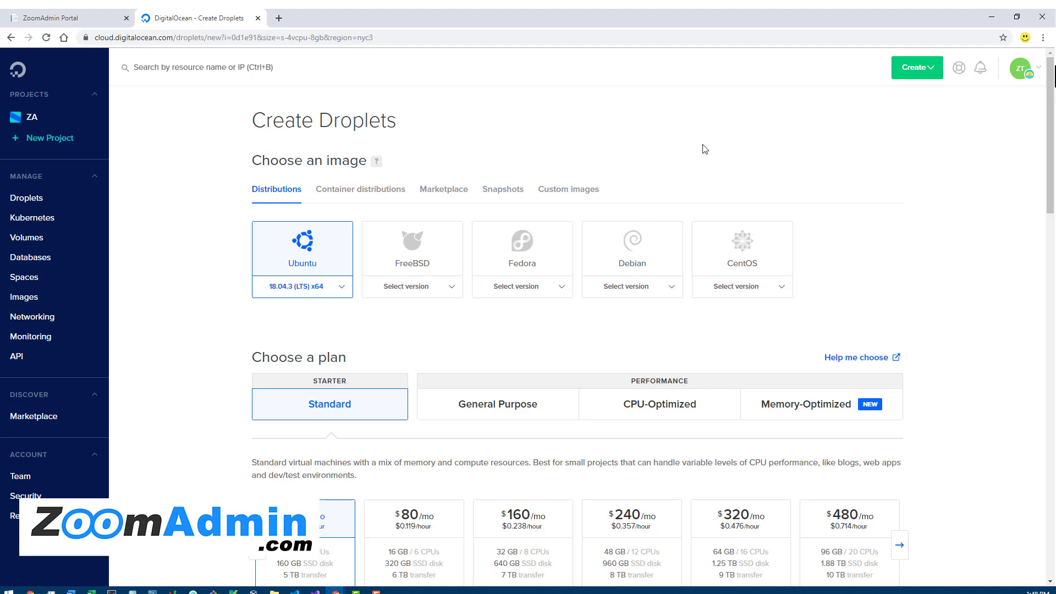
click(917, 67)
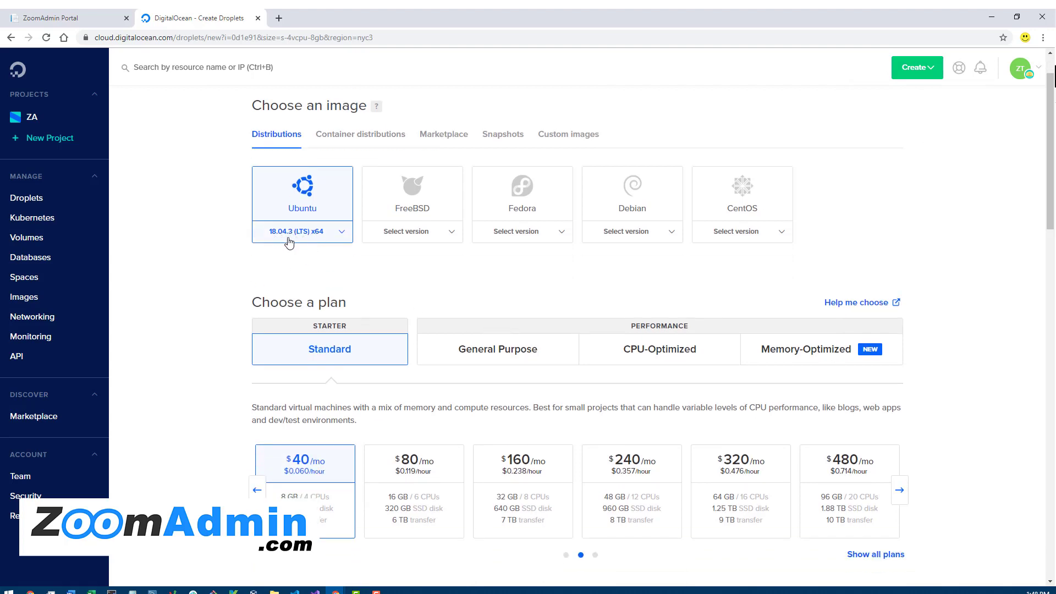
mouse_move(343, 241)
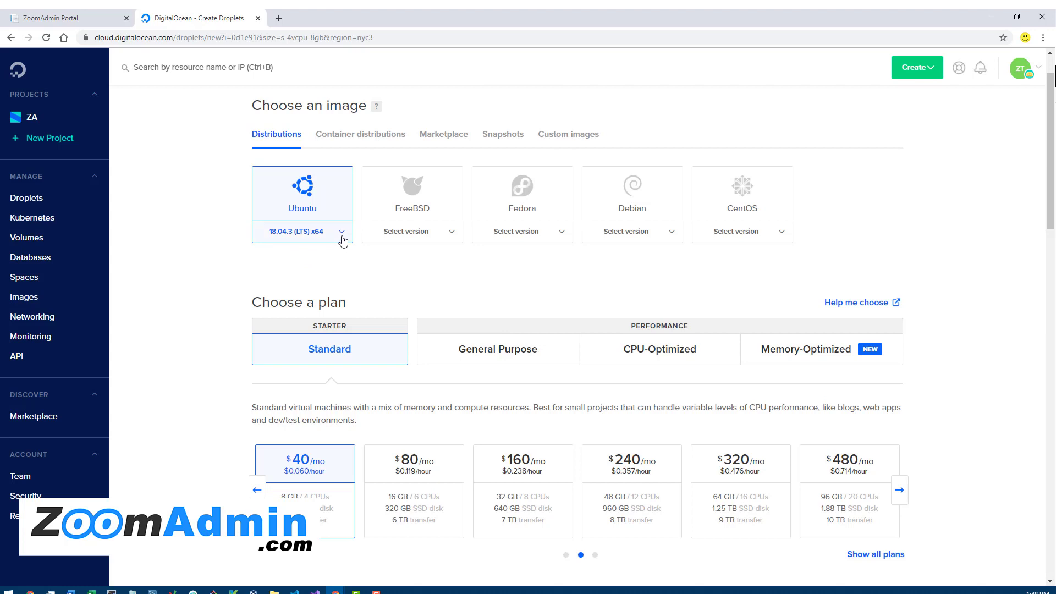
click(302, 231)
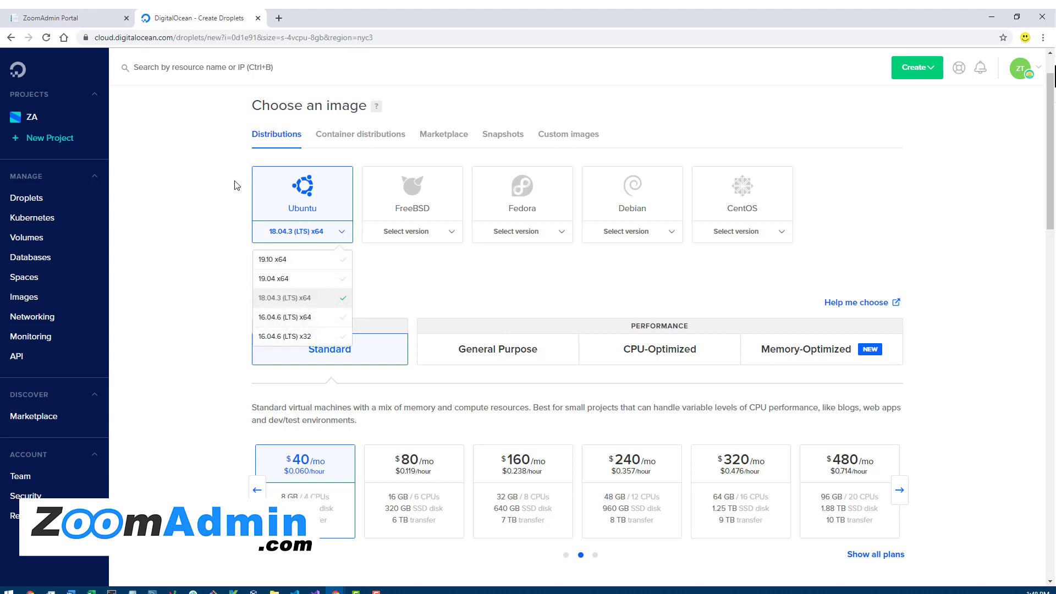
mouse_move(398, 281)
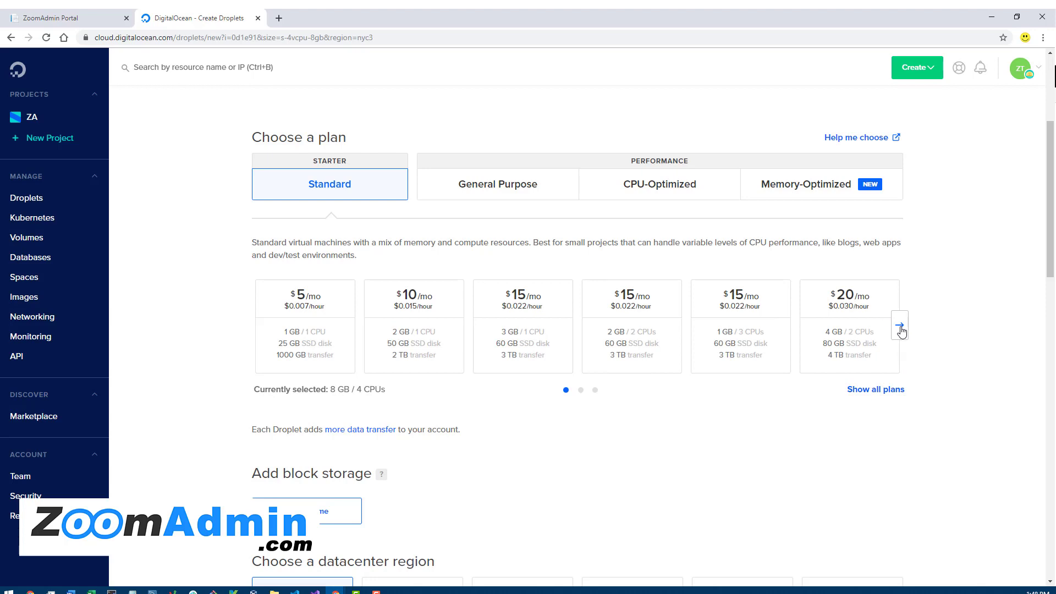
Browse the Standard plans and scroll down to the datacenter region choices
click(899, 326)
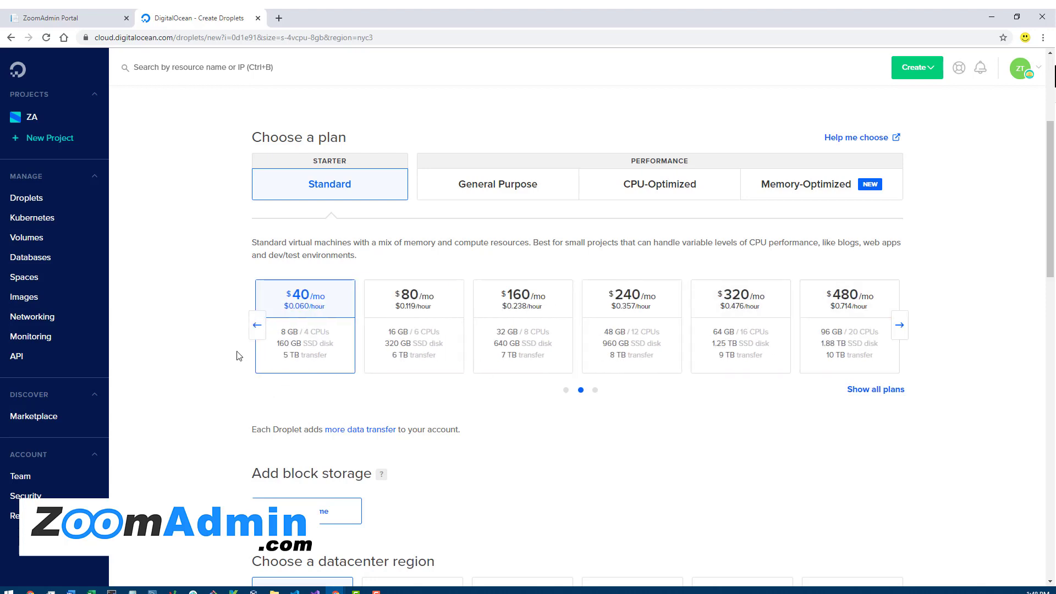
scroll(down, 3)
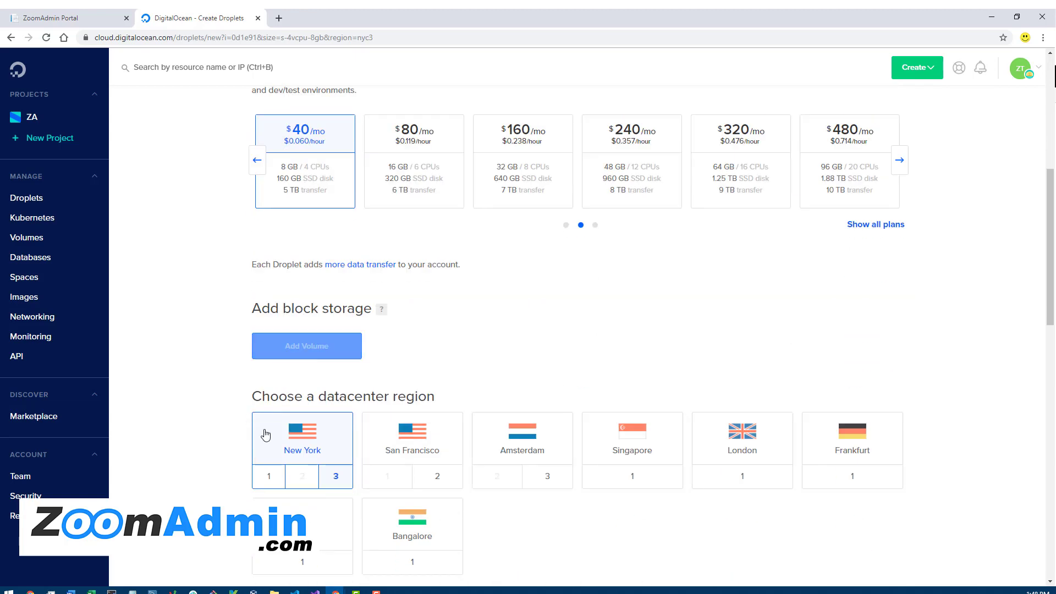
scroll(down, 3)
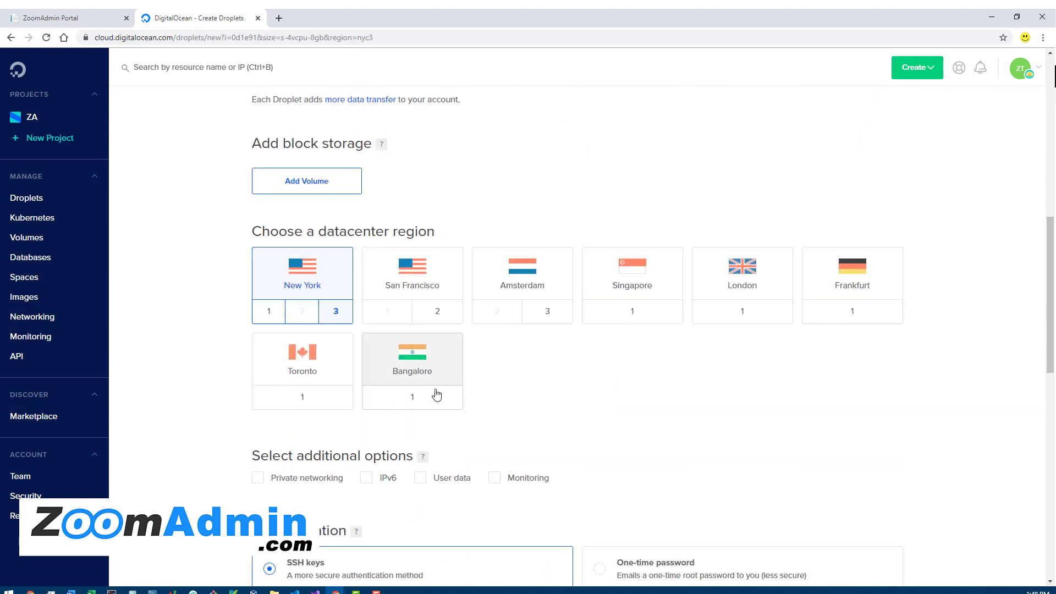
scroll(down, 3)
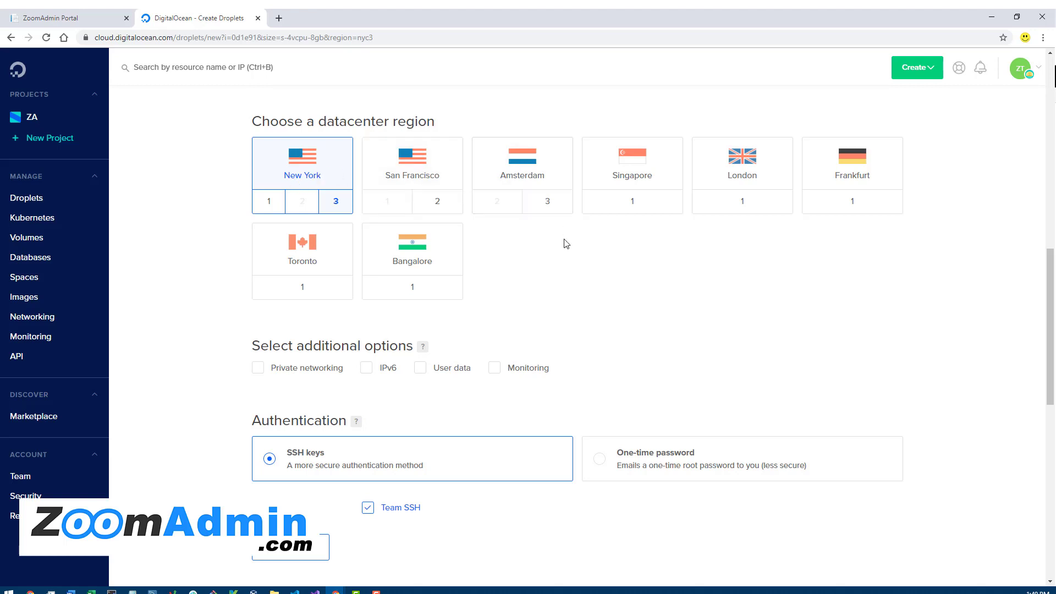
mouse_move(582, 281)
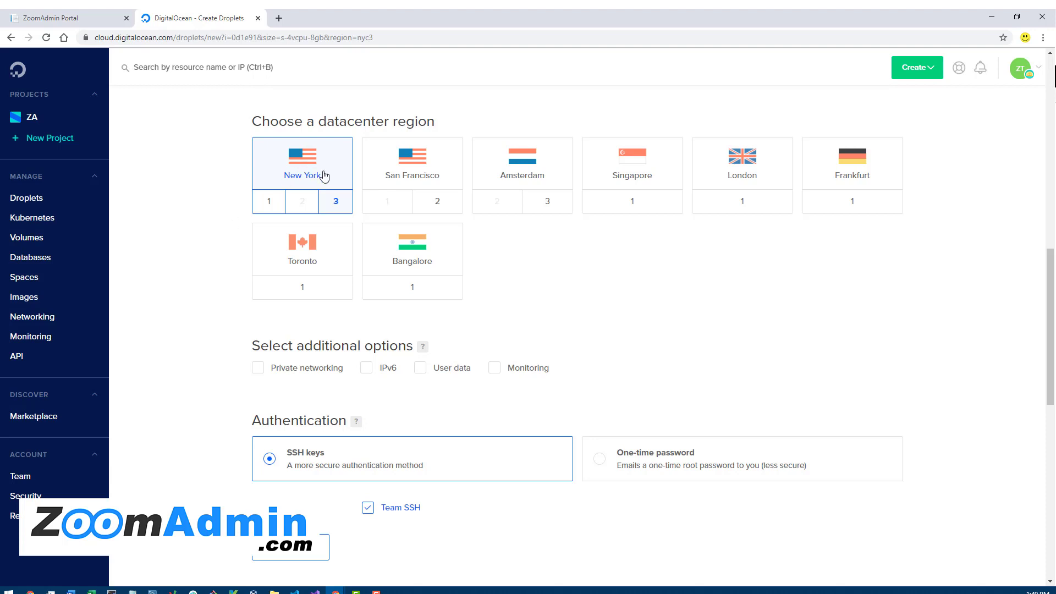
mouse_move(413, 165)
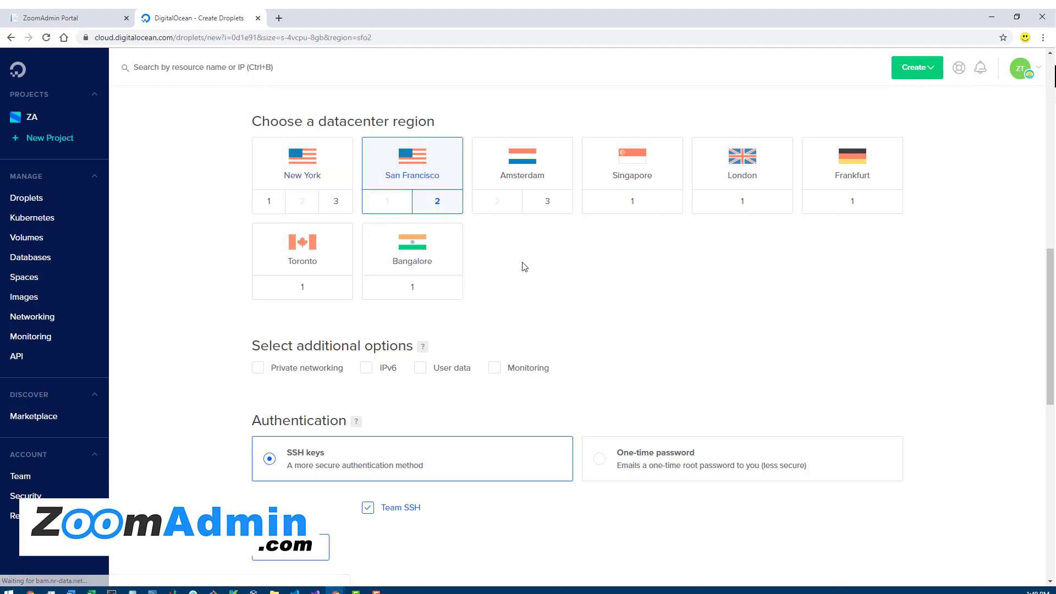
Scroll to the Authentication section with SSH keys and the Team SSH key
scroll(down, 3)
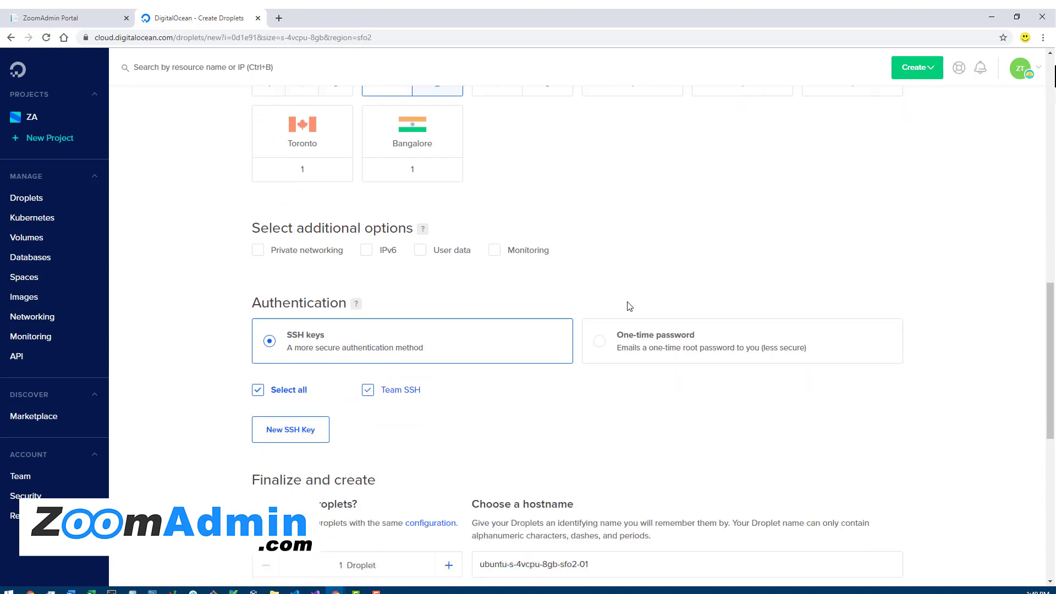
scroll(down, 3)
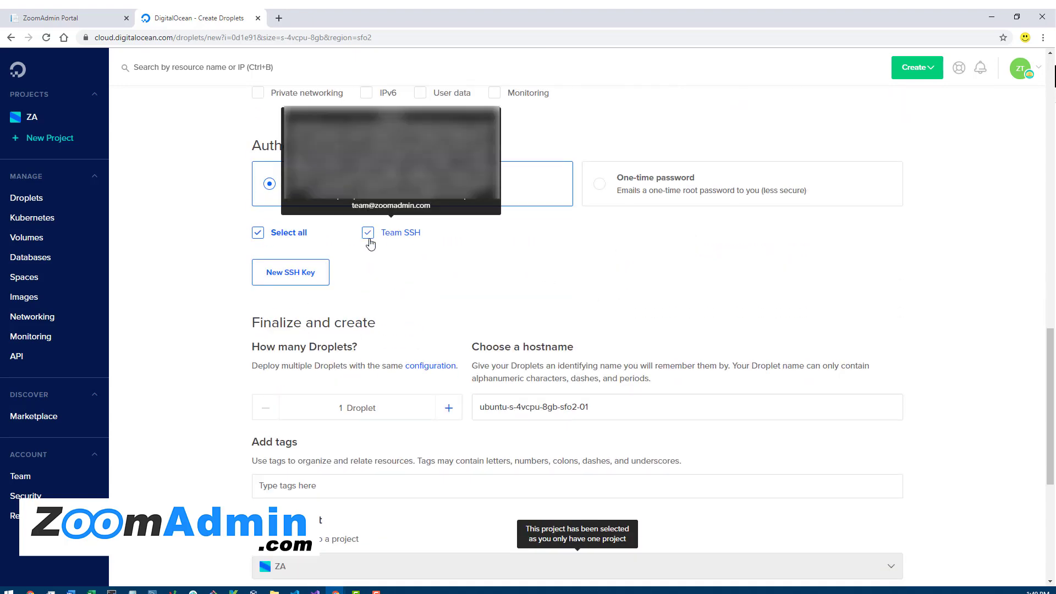
mouse_move(425, 108)
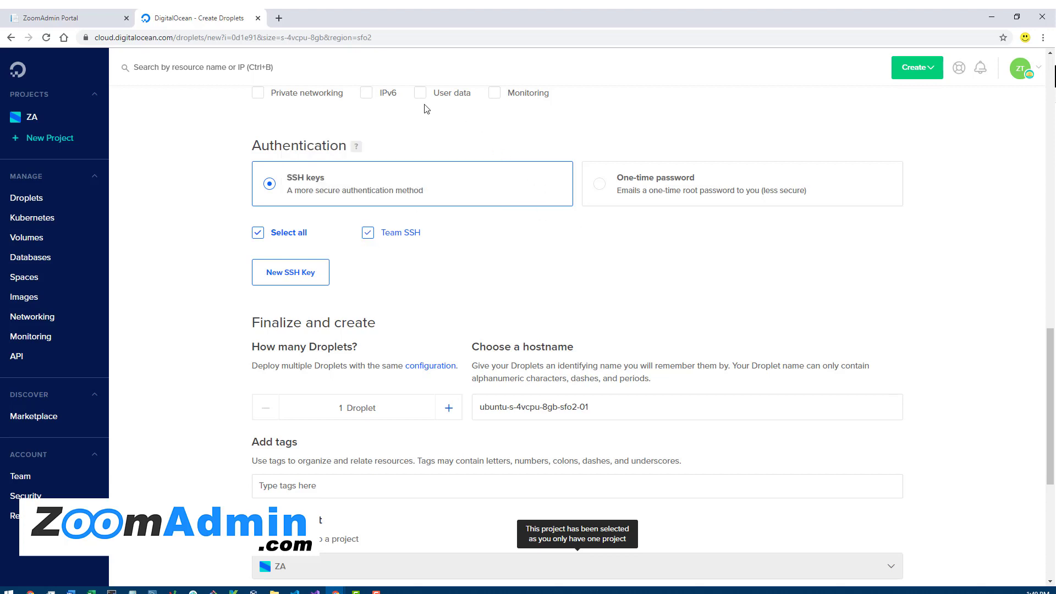
mouse_move(580, 284)
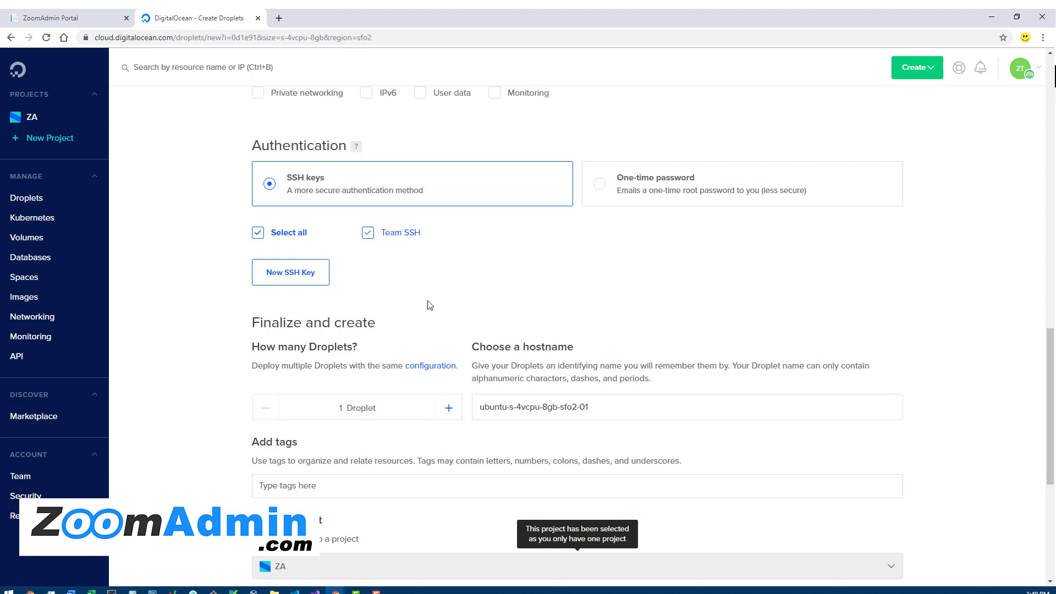
mouse_move(529, 271)
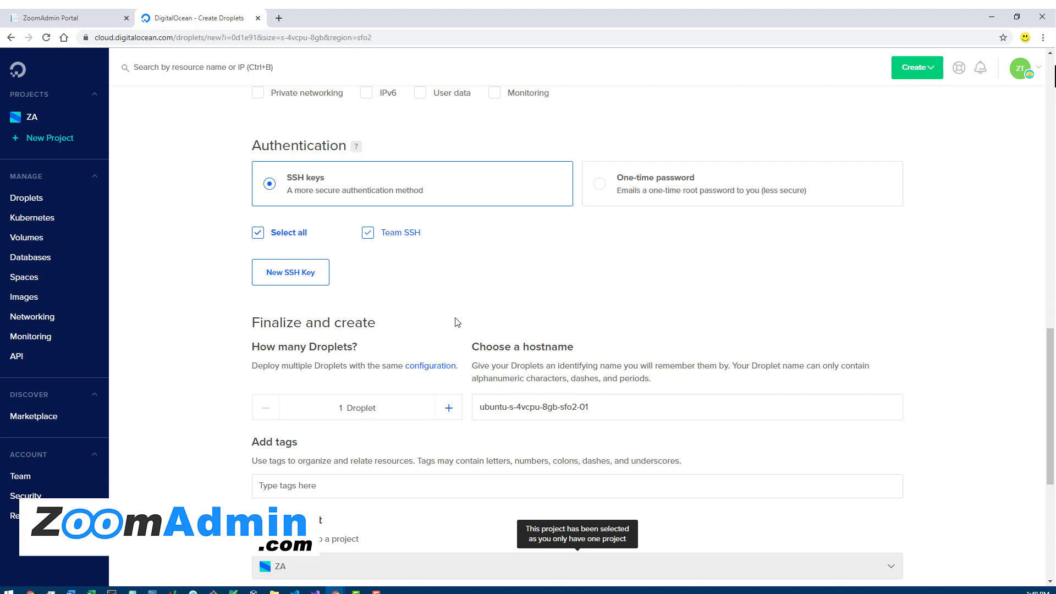
mouse_move(396, 274)
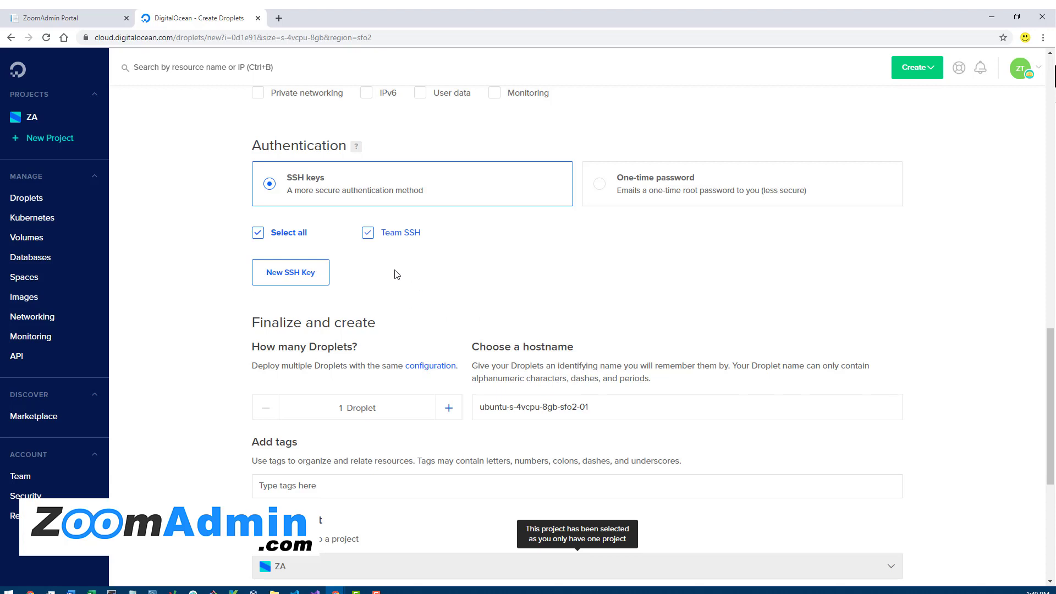
mouse_move(658, 200)
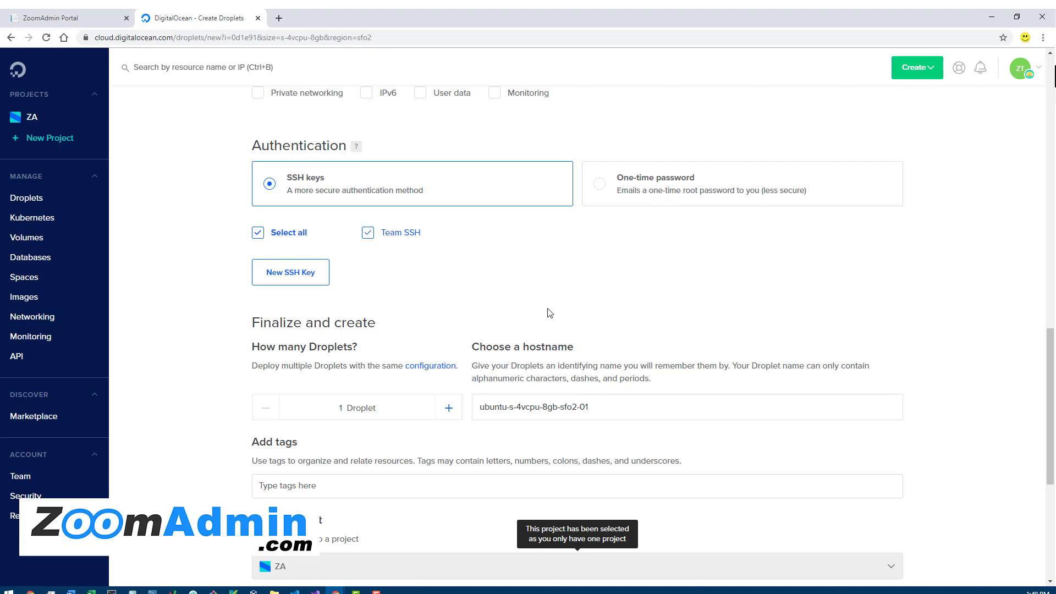
mouse_move(384, 287)
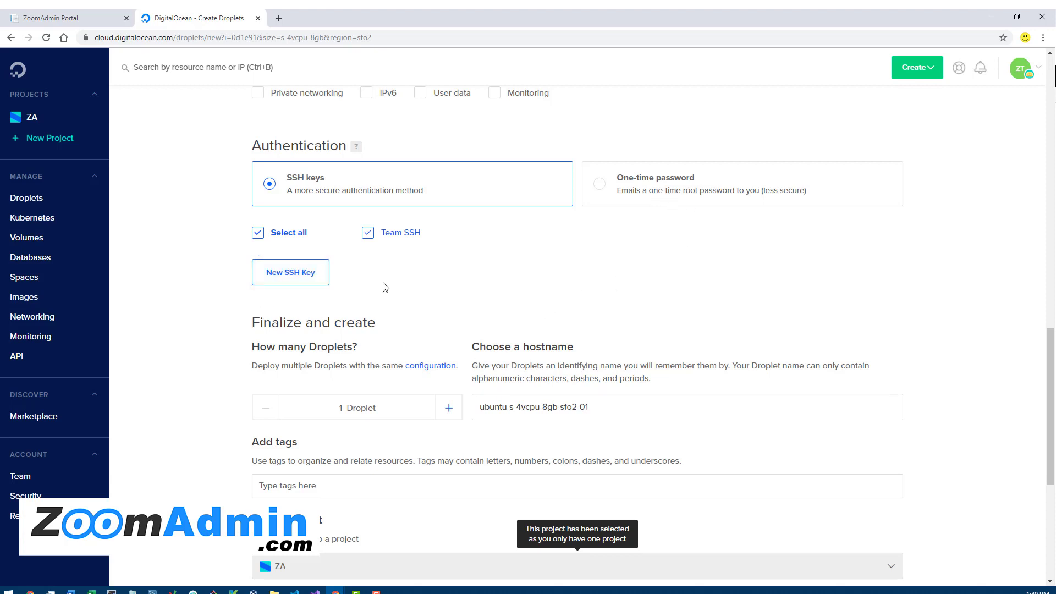
mouse_move(415, 290)
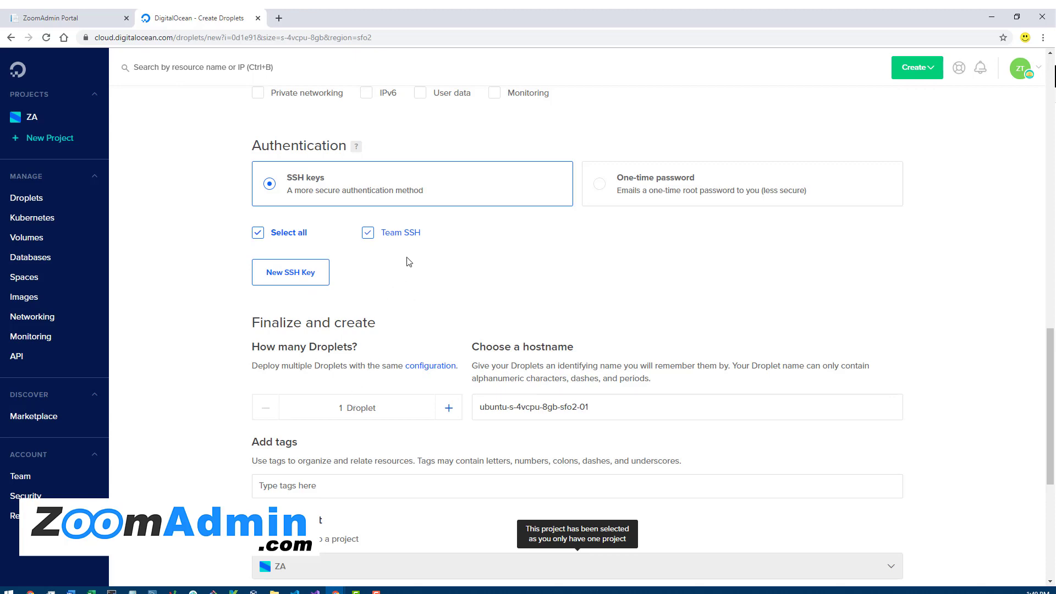
Set the droplet hostname to webserver1 under Finalize and create
scroll(down, 3)
text(w)
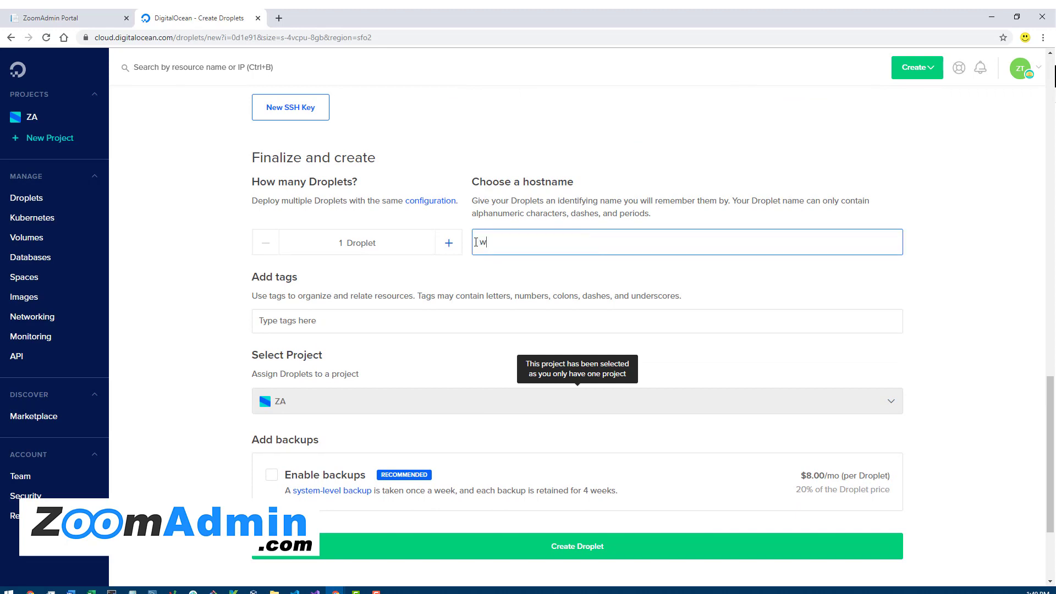
text(ebserver1)
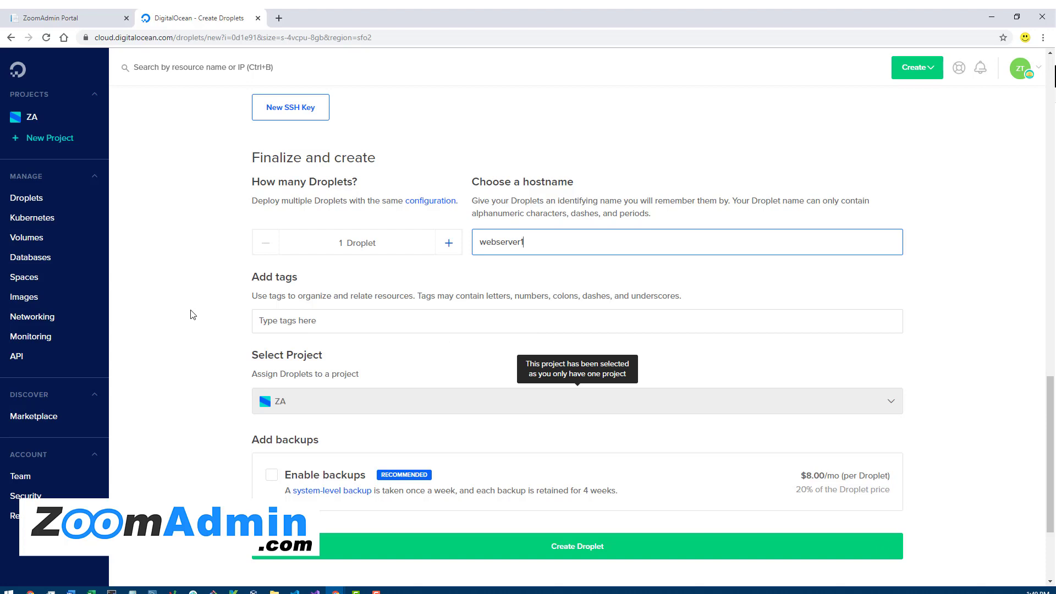
mouse_move(204, 310)
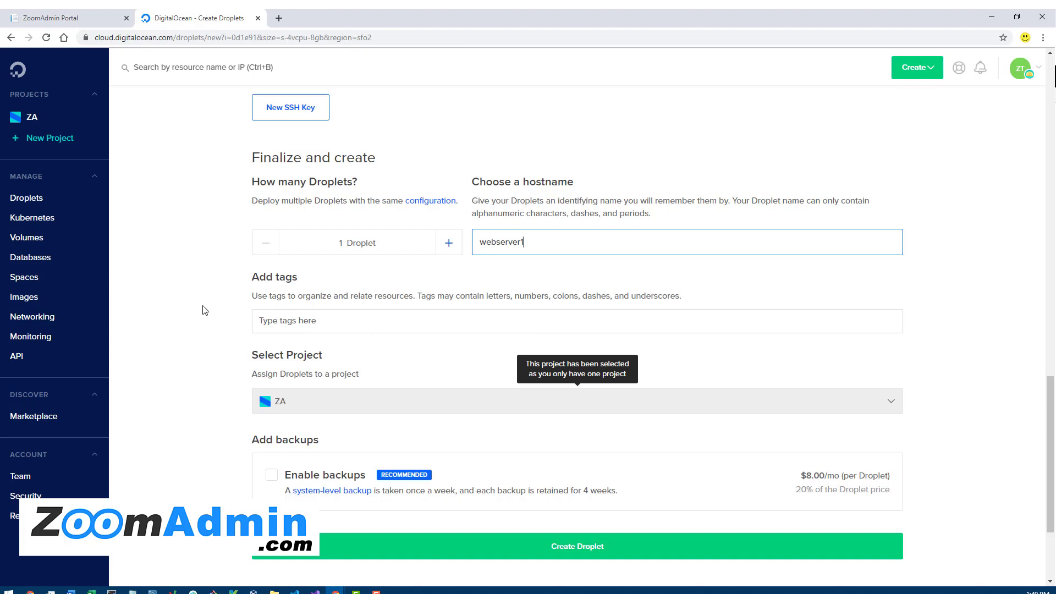
scroll(down, 3)
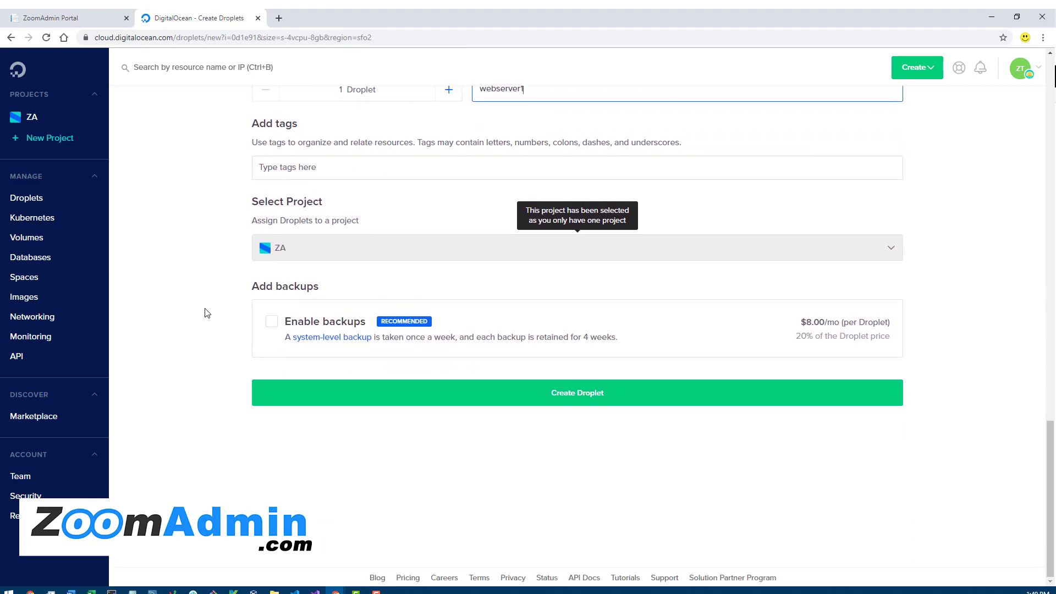
mouse_move(246, 323)
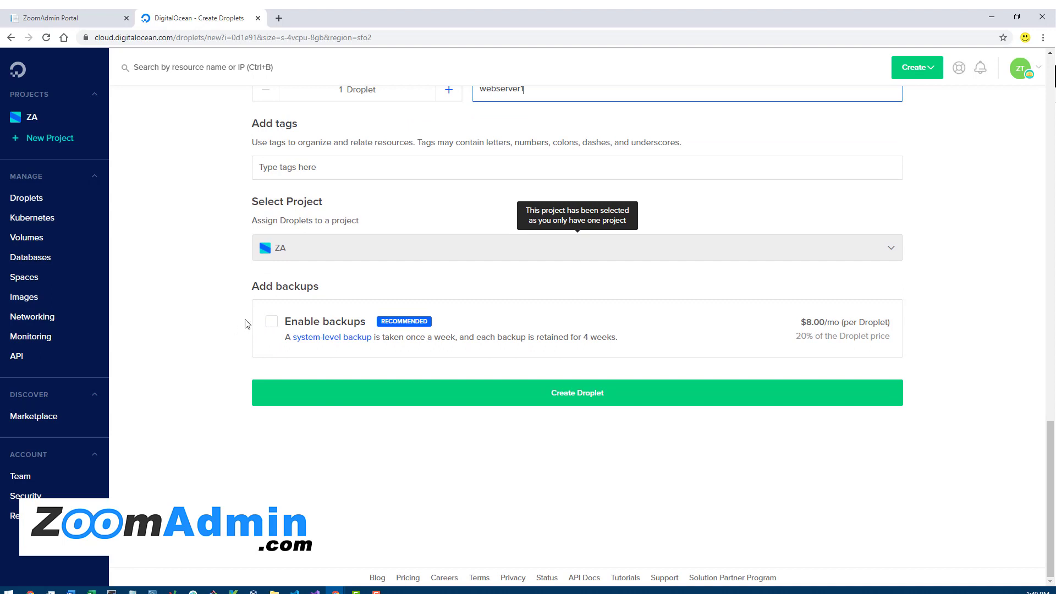
mouse_move(959, 338)
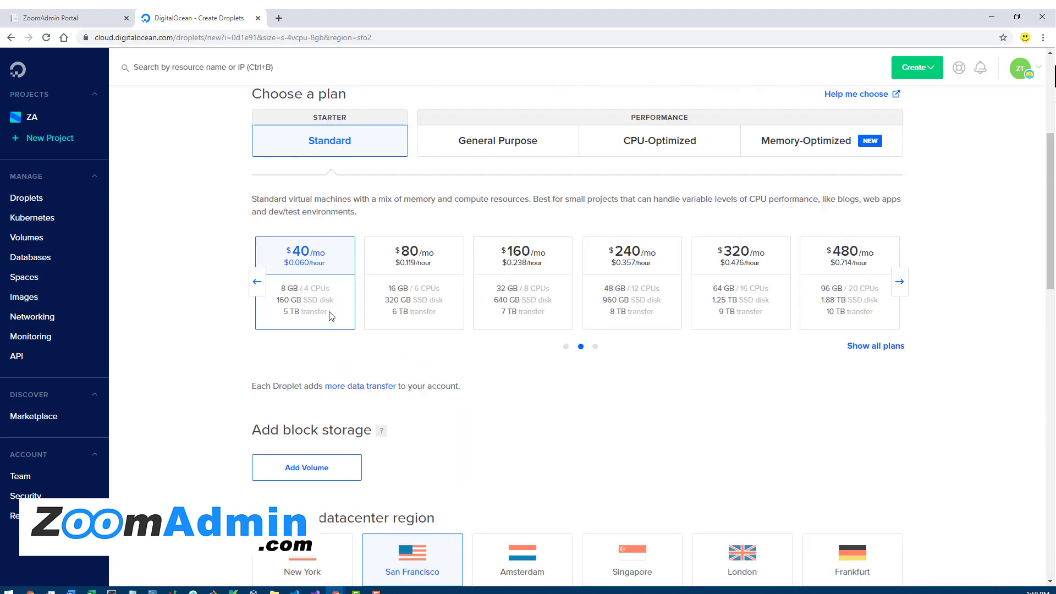
Choose the 1 GB, 1 CPU Standard plan and return to the Create Droplet step
click(257, 282)
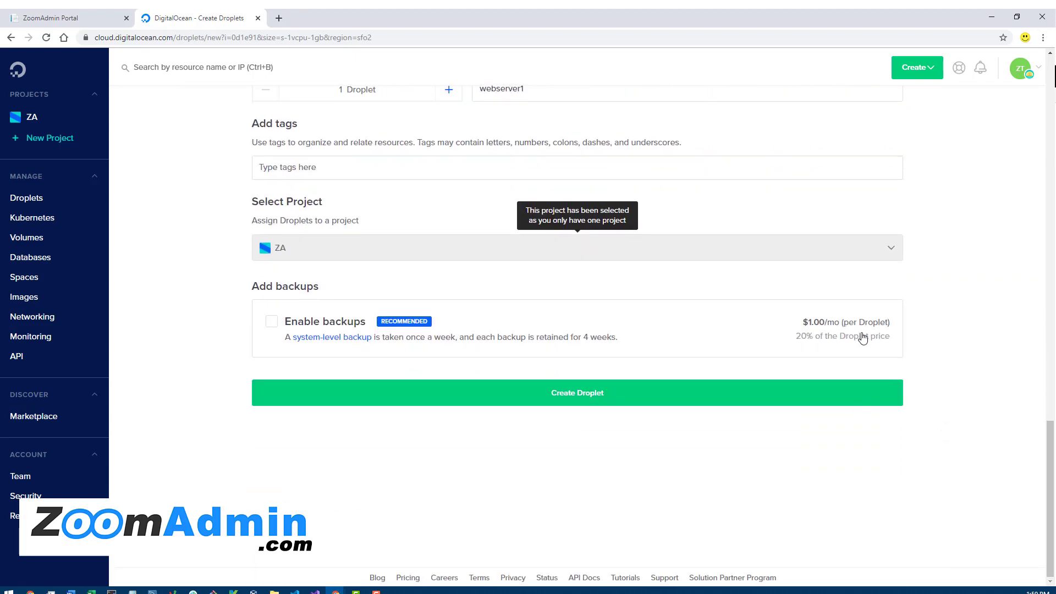
mouse_move(640, 421)
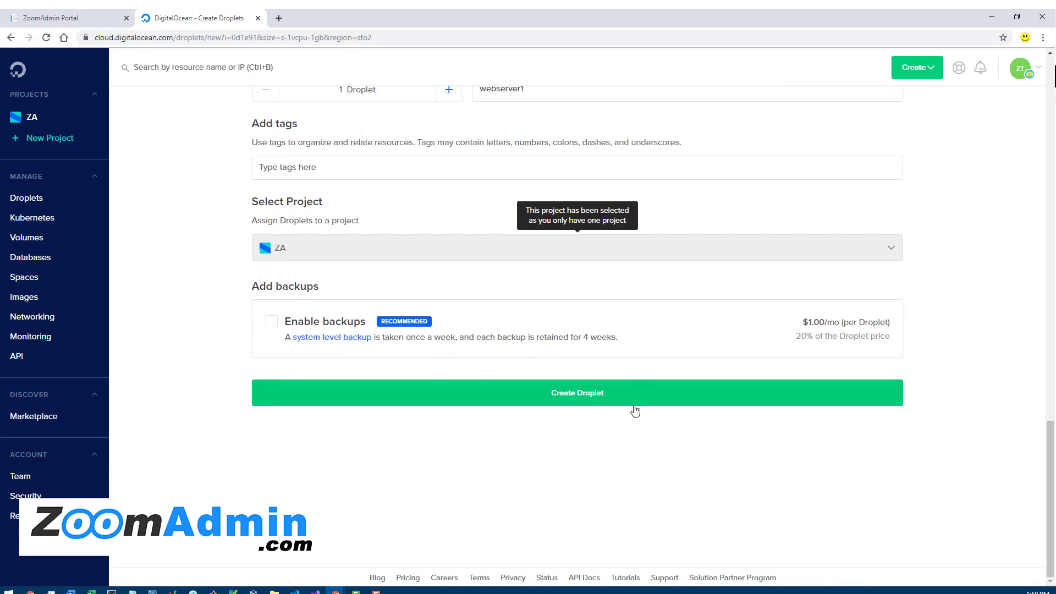
mouse_move(424, 389)
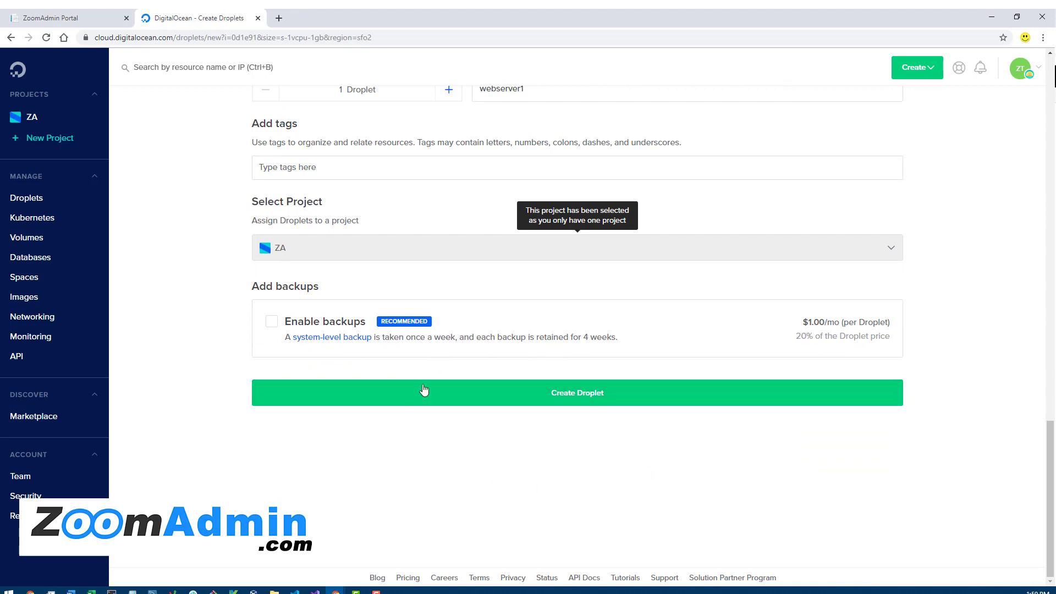
mouse_move(596, 381)
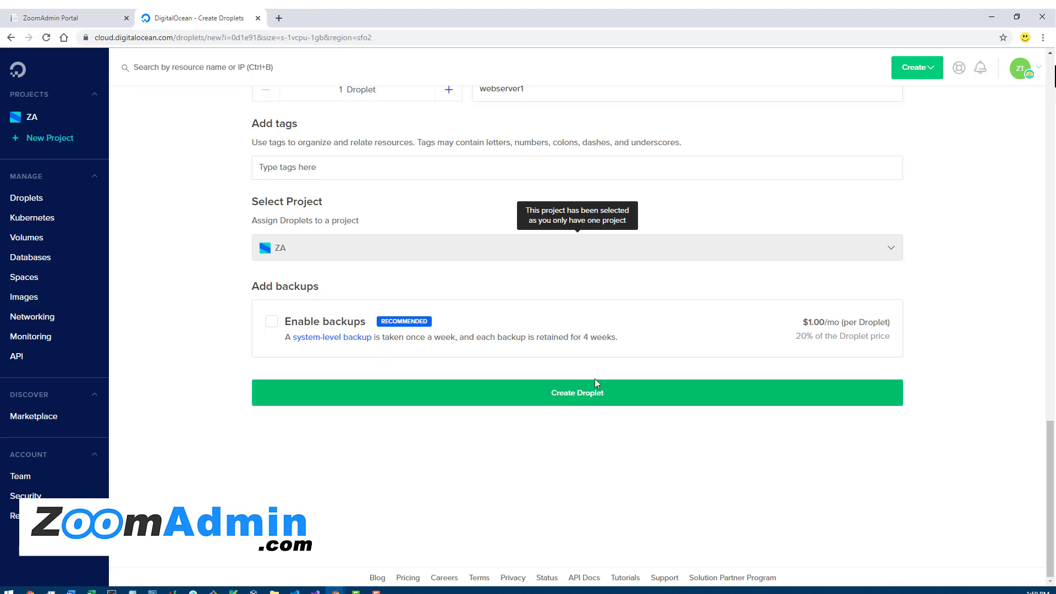
mouse_move(212, 333)
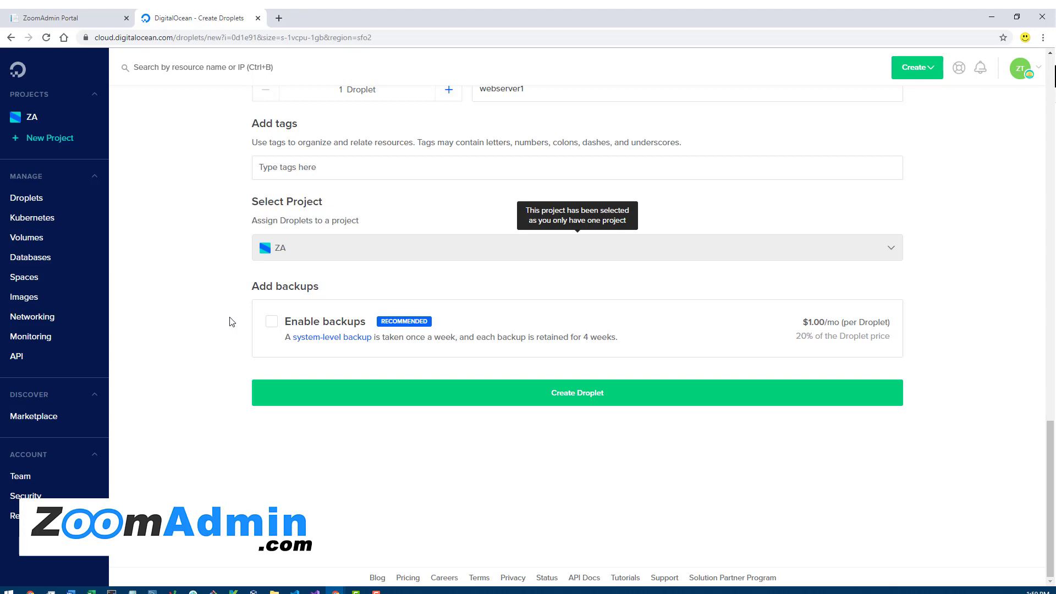
mouse_move(171, 317)
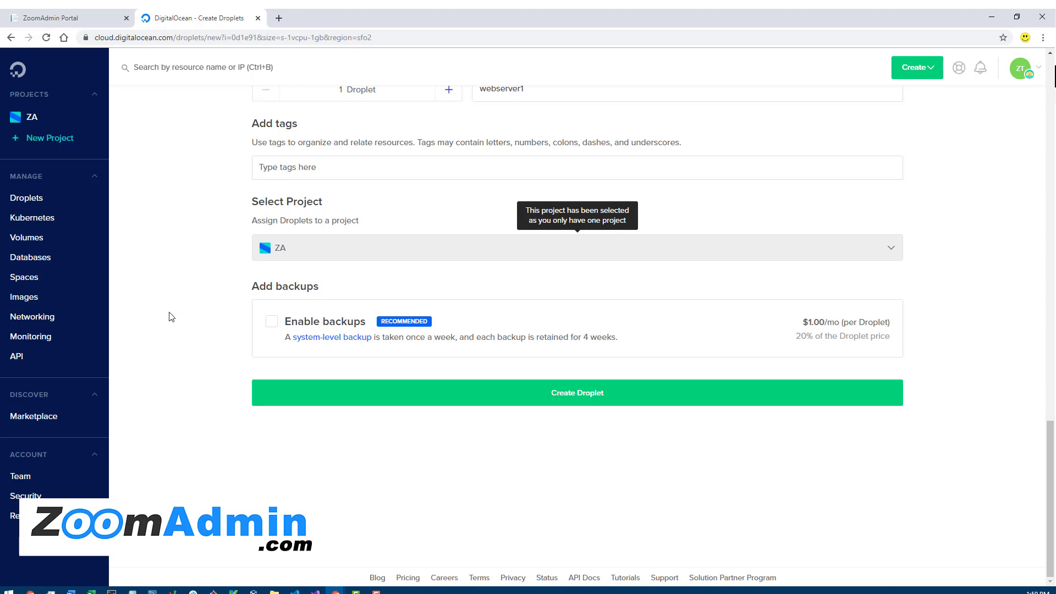
mouse_move(30, 261)
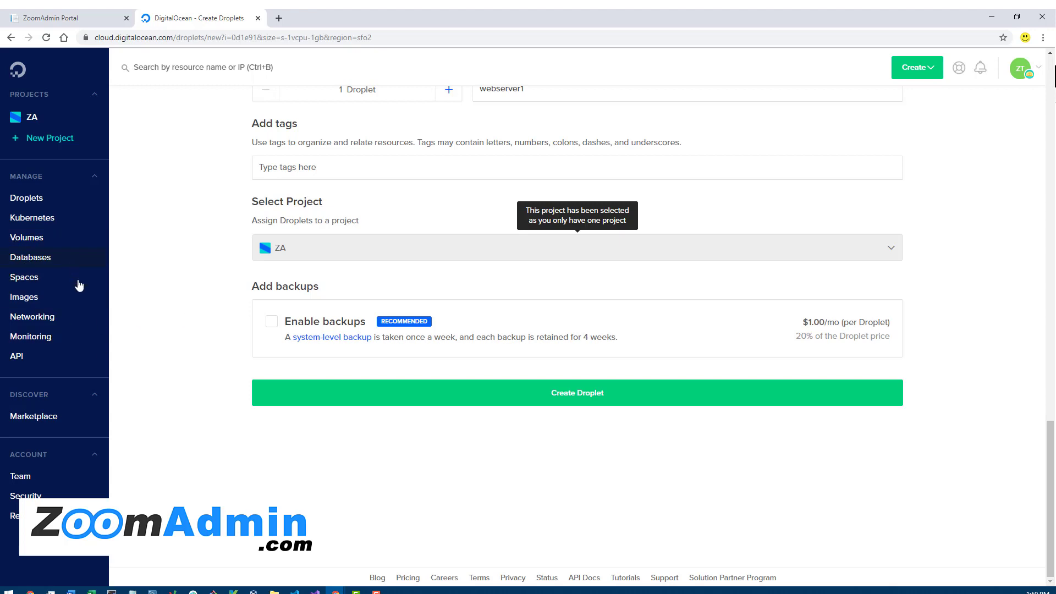
mouse_move(156, 301)
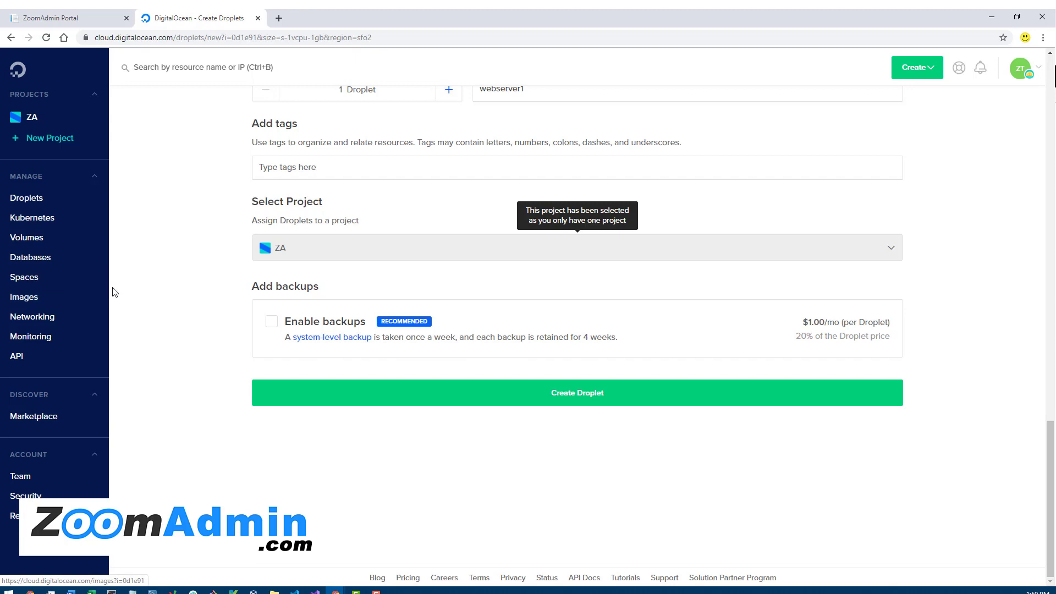
mouse_move(70, 292)
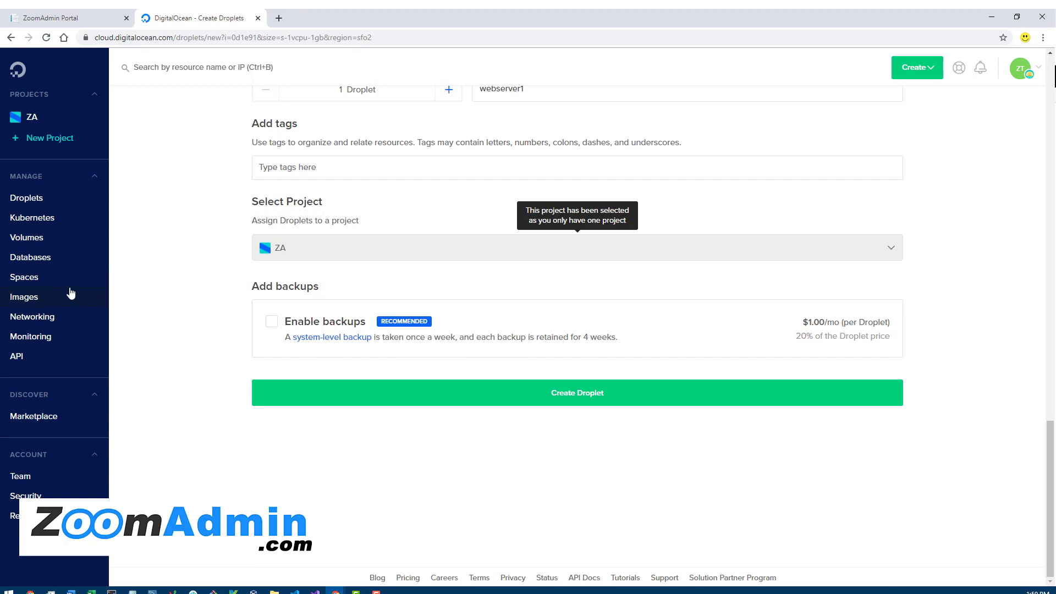
mouse_move(245, 378)
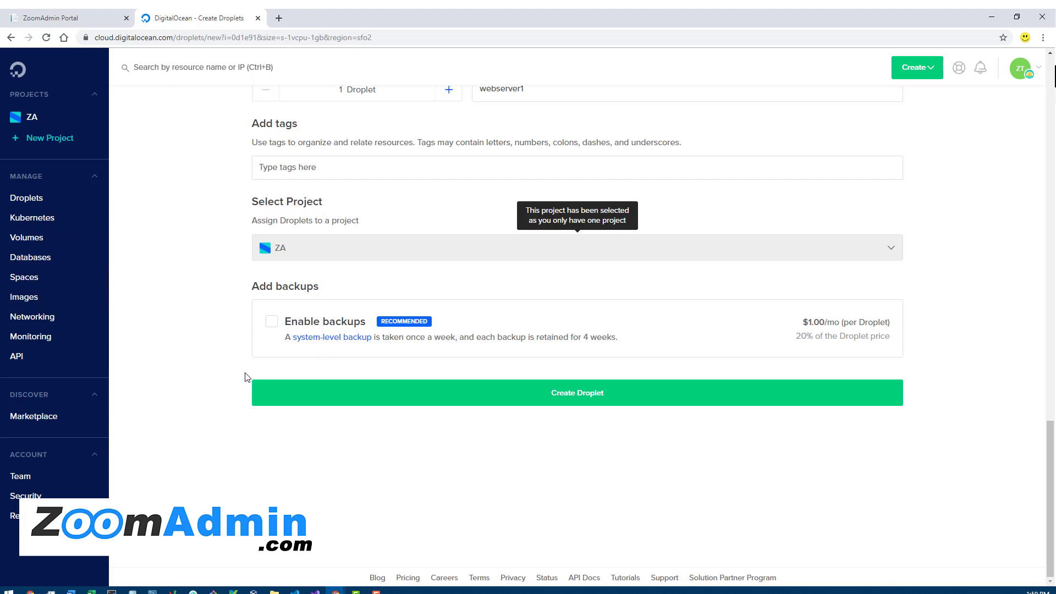
scroll(down, 3)
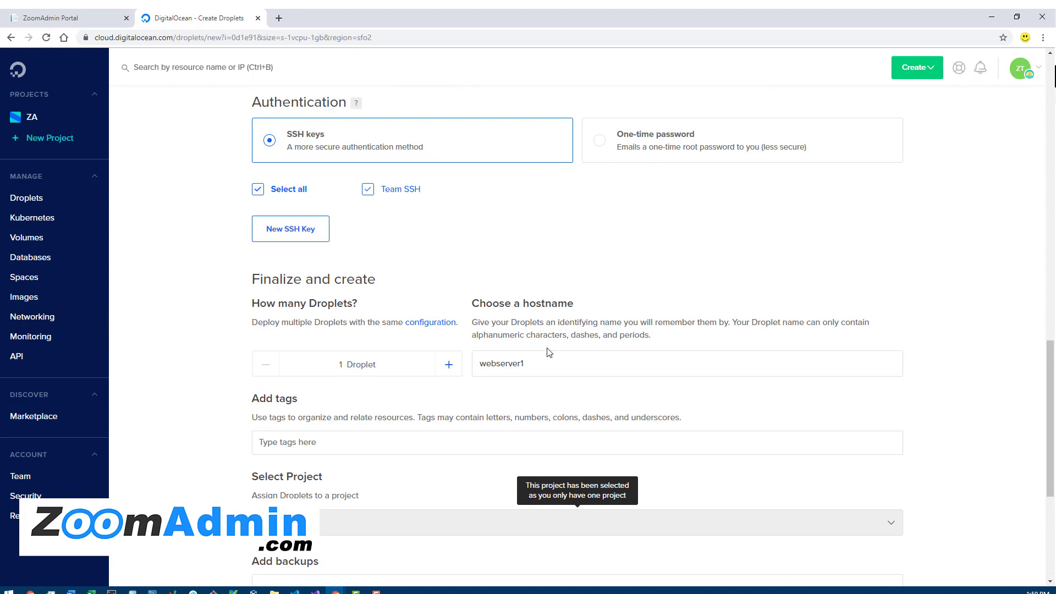
mouse_move(247, 398)
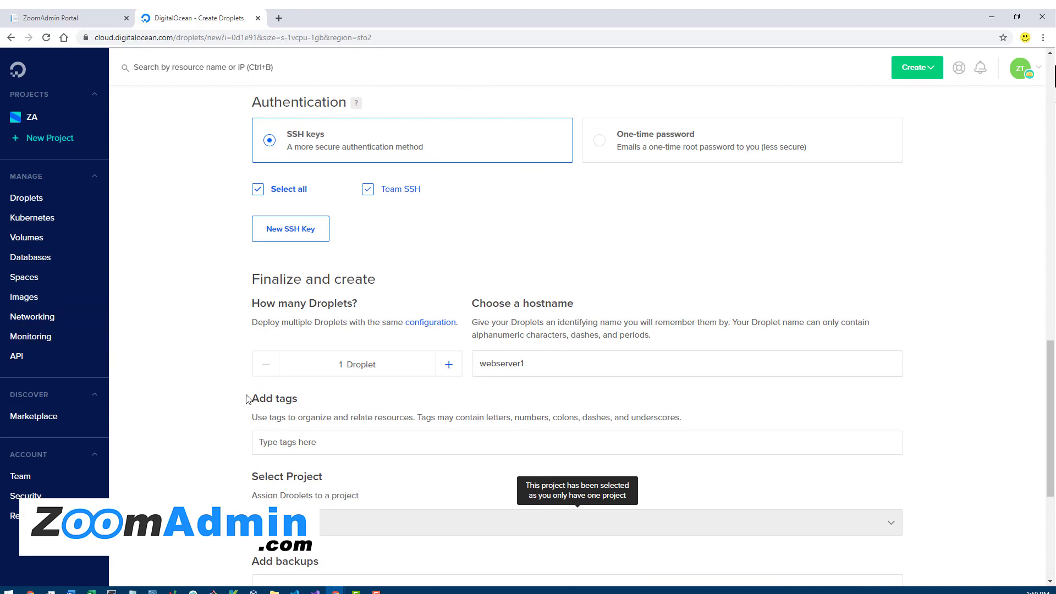
scroll(down, 3)
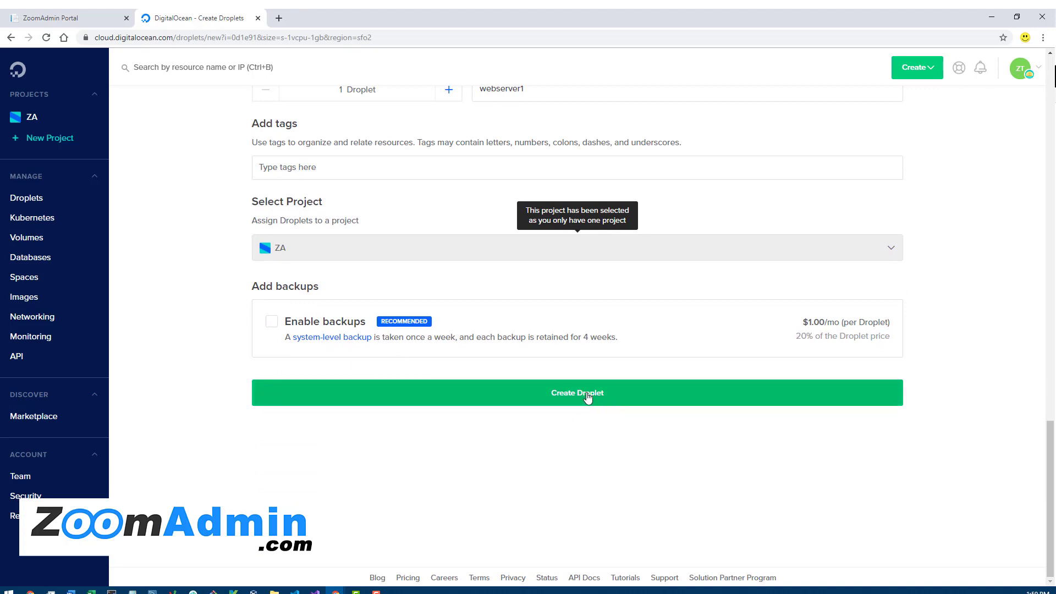
Create the webserver1 droplet and view its detail page while it provisions
click(577, 393)
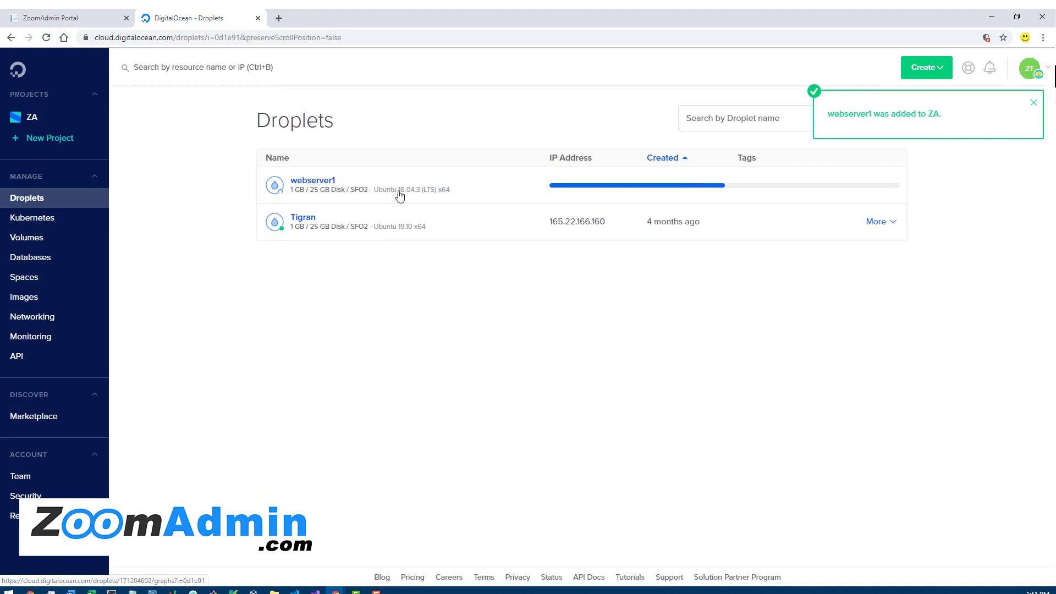
mouse_move(295, 190)
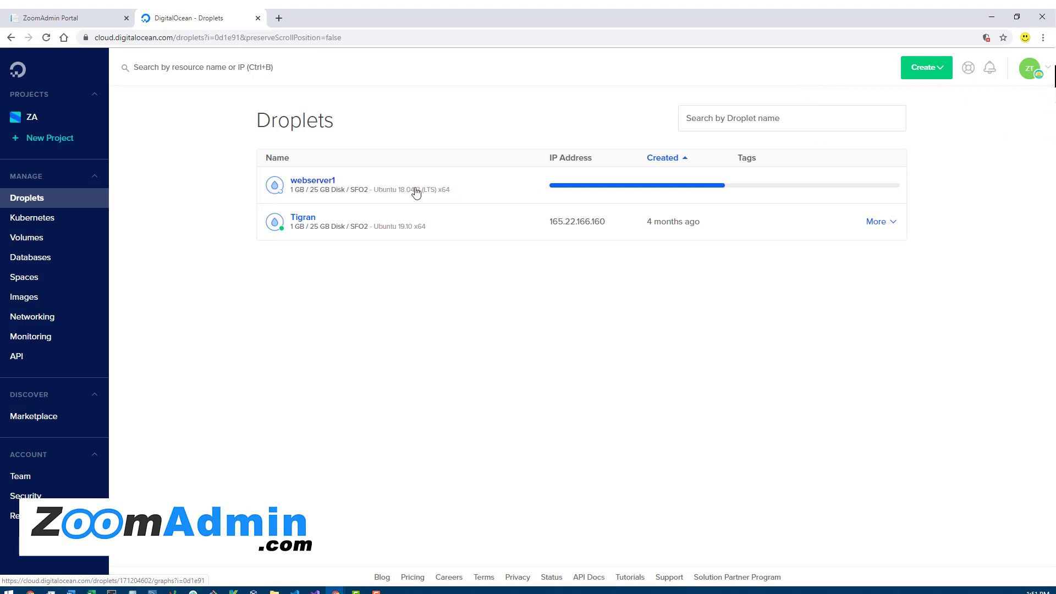
mouse_move(478, 200)
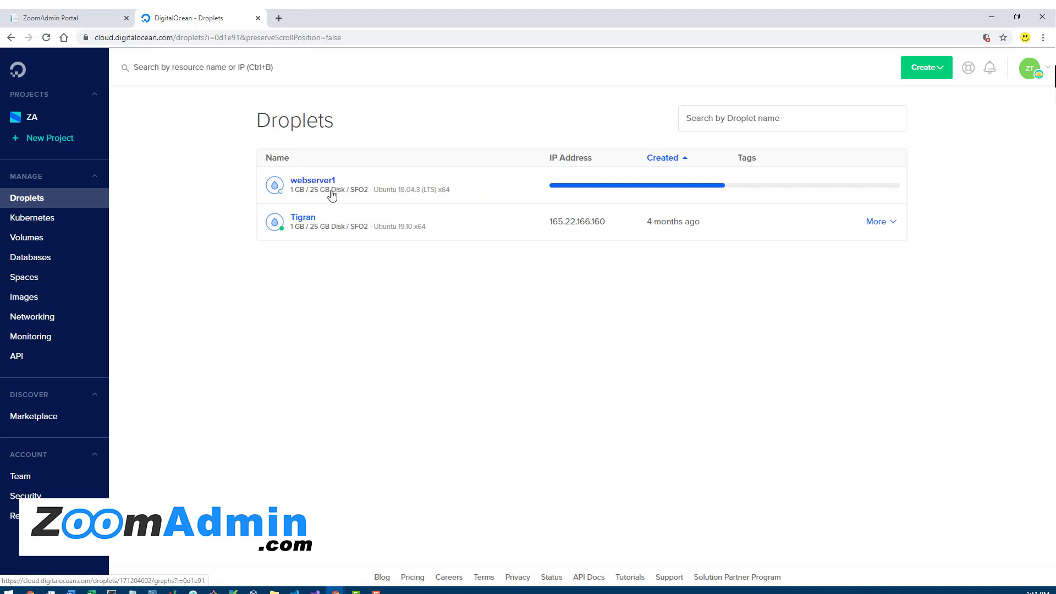
click(313, 180)
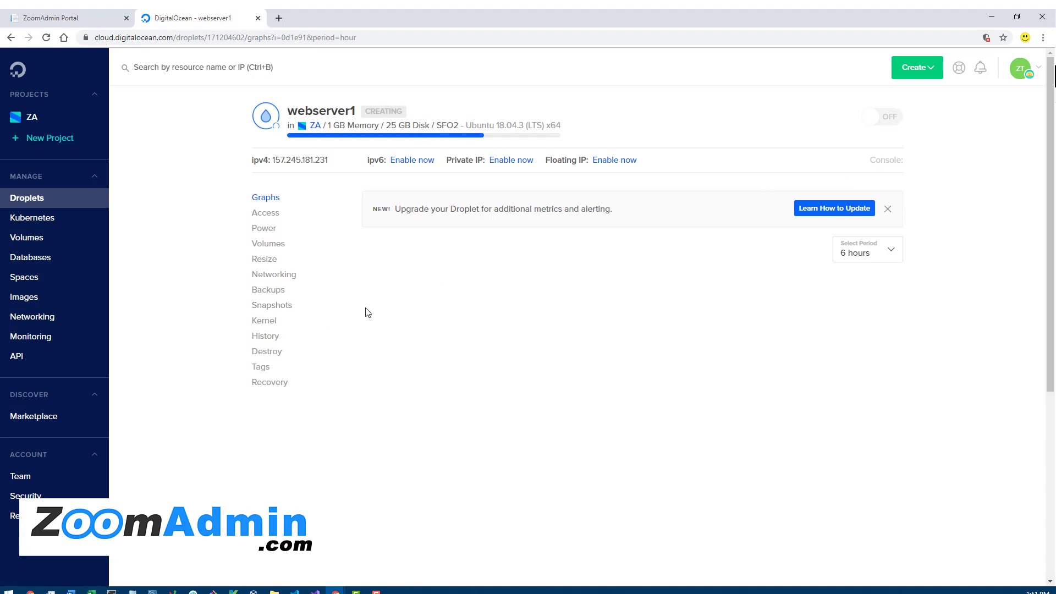
mouse_move(559, 286)
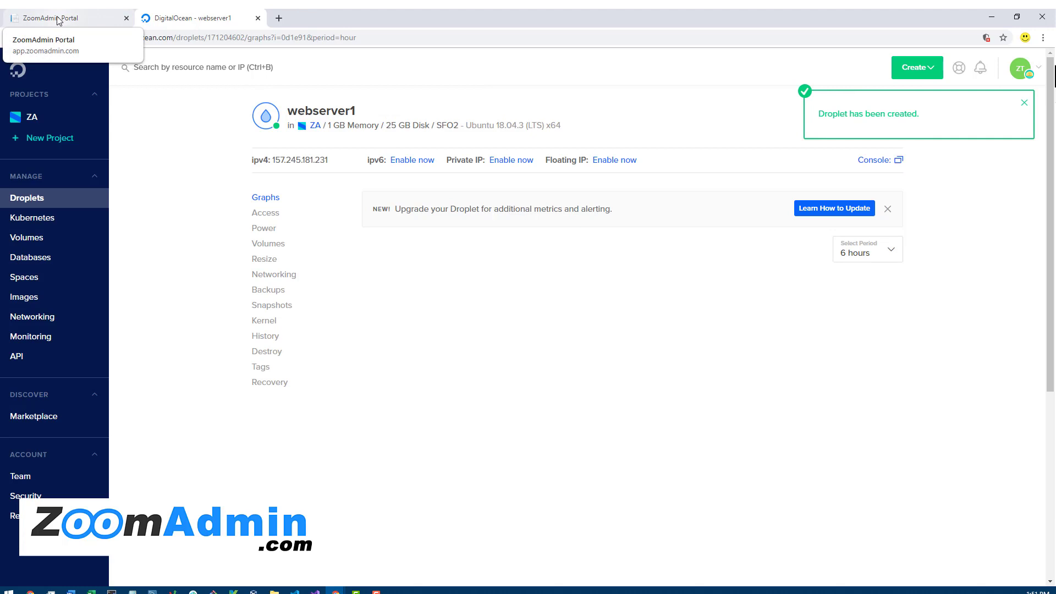
Show ZoomAdmin's Machines list of five connected servers and their usage
click(61, 18)
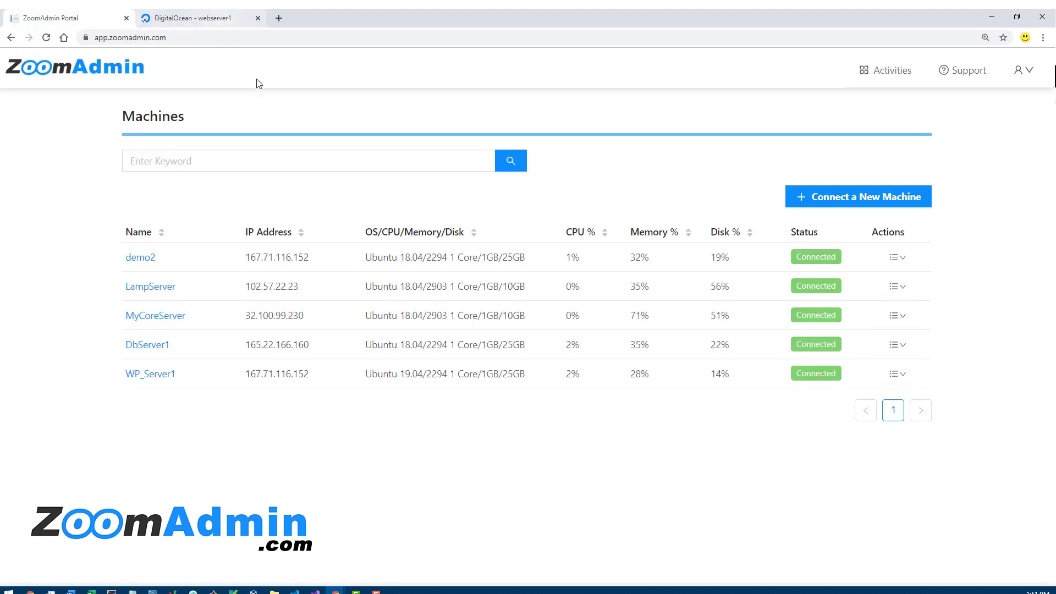
mouse_move(338, 204)
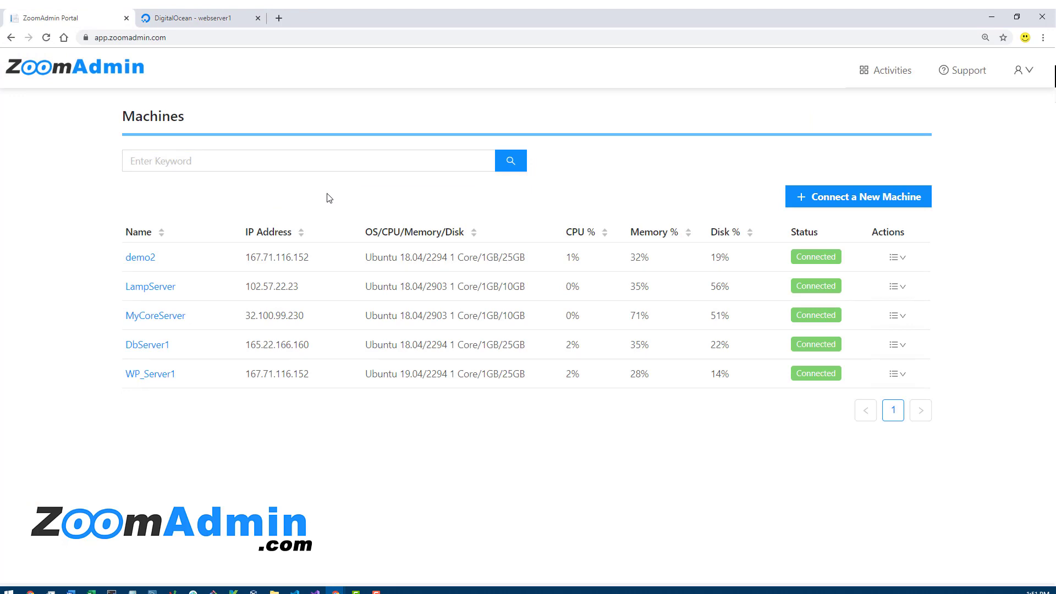
mouse_move(879, 217)
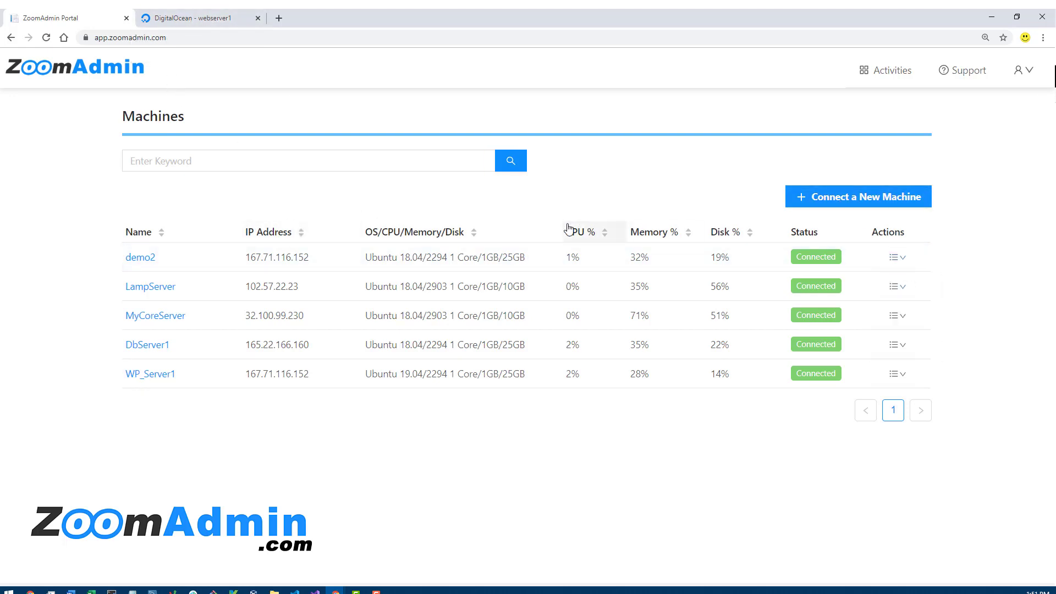
mouse_move(811, 217)
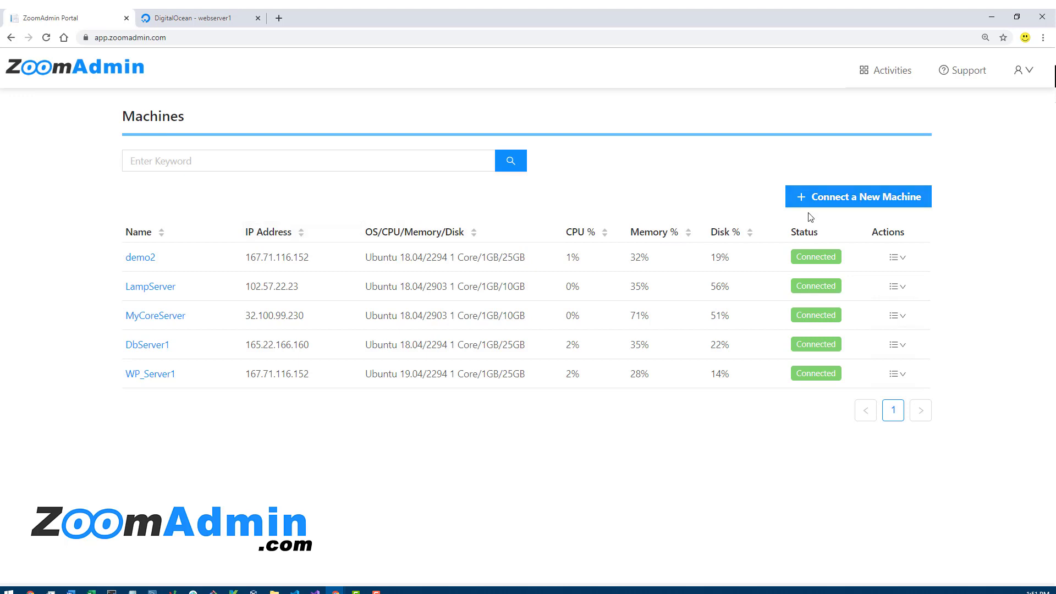
Return to webserver1's DigitalOcean page, now powered on at 157.245.181.231
click(194, 19)
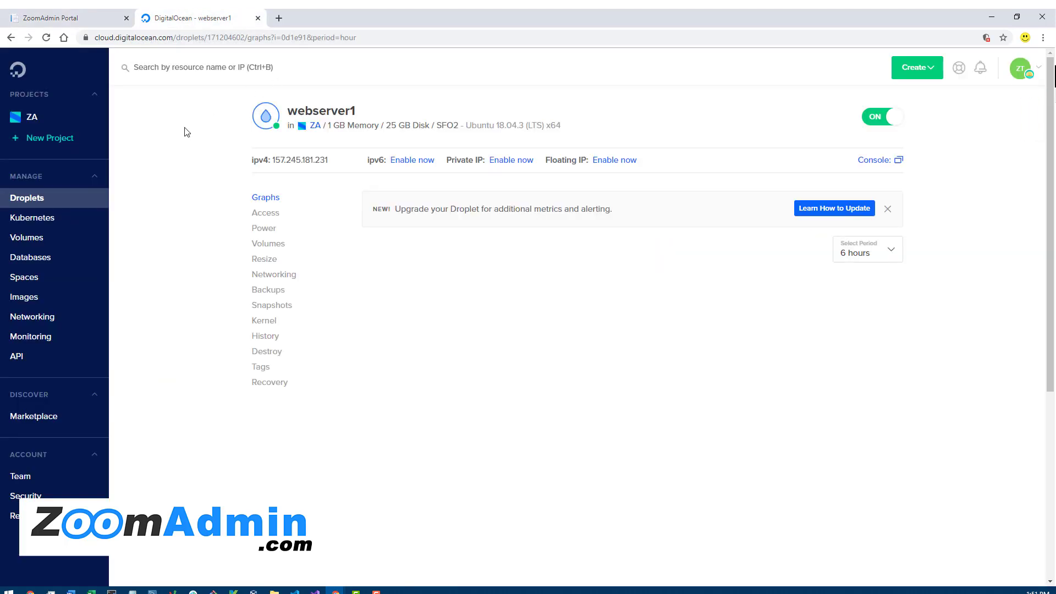
mouse_move(320, 517)
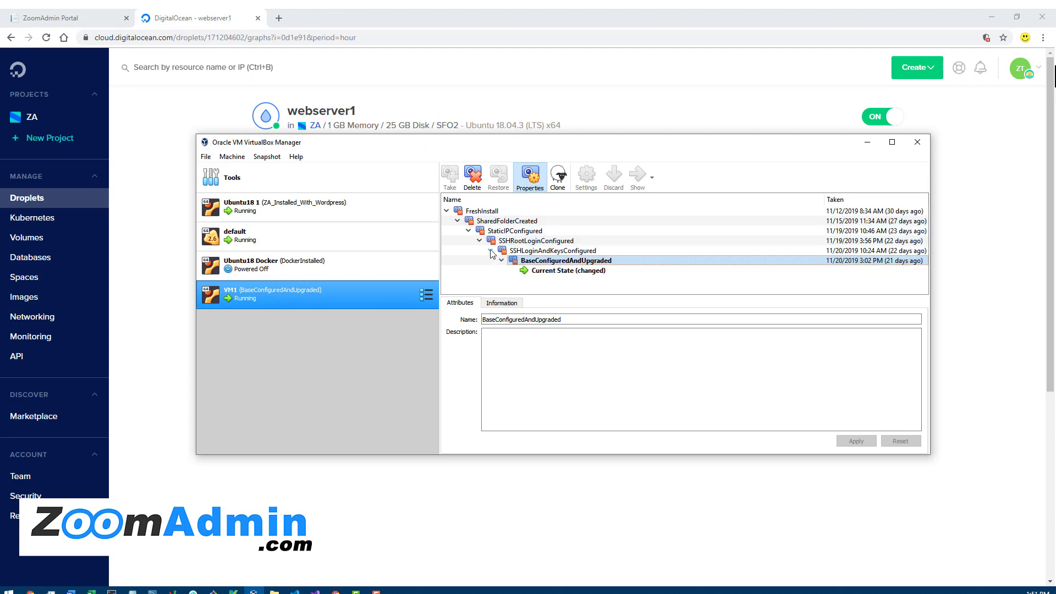
In VirtualBox Manager, select VM1 and bring up snapshot options for its current state
click(481, 211)
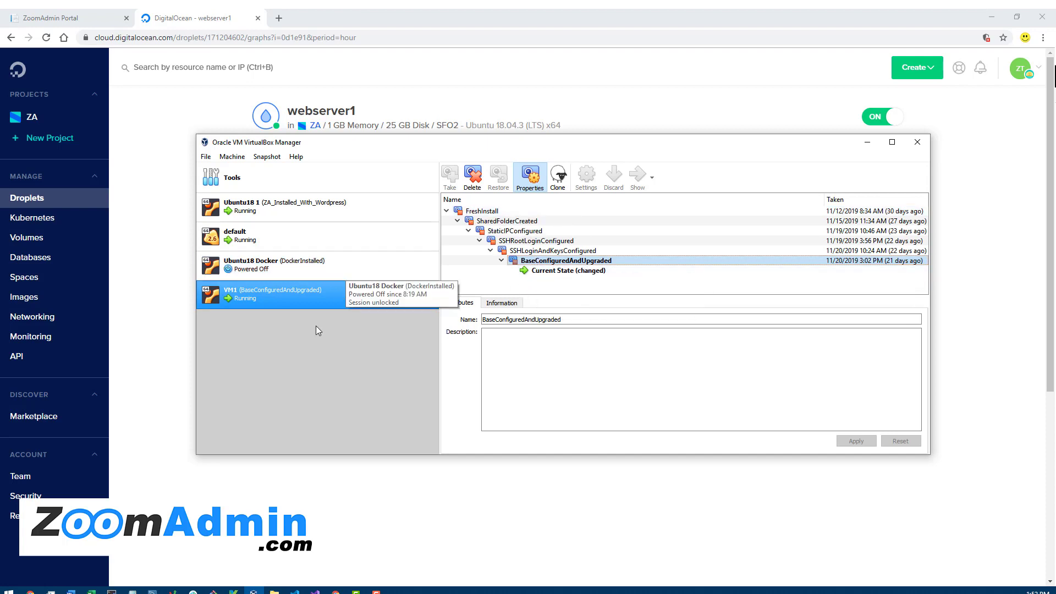
click(283, 264)
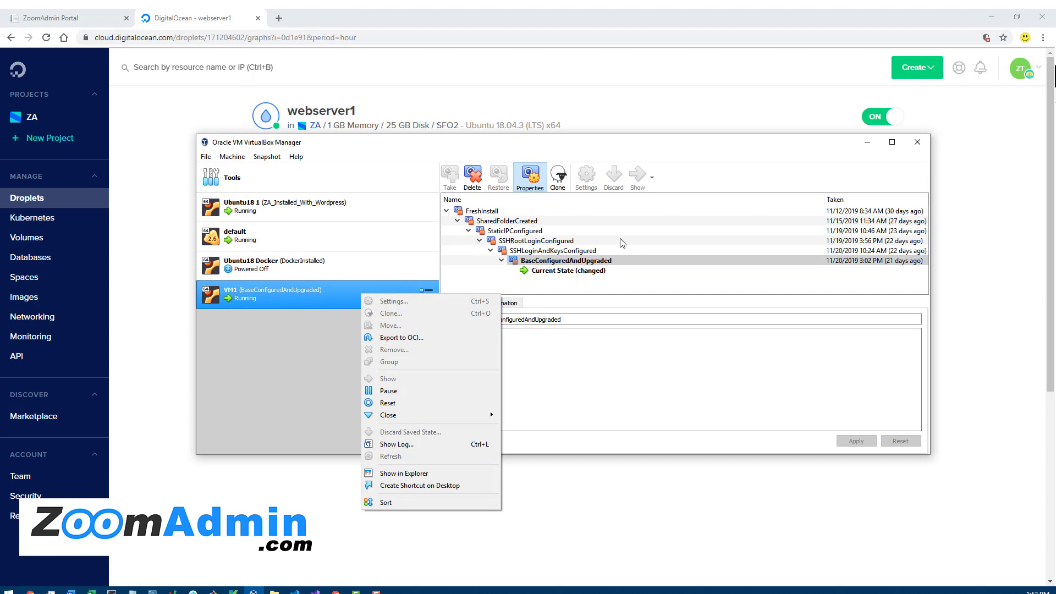
right_click(569, 270)
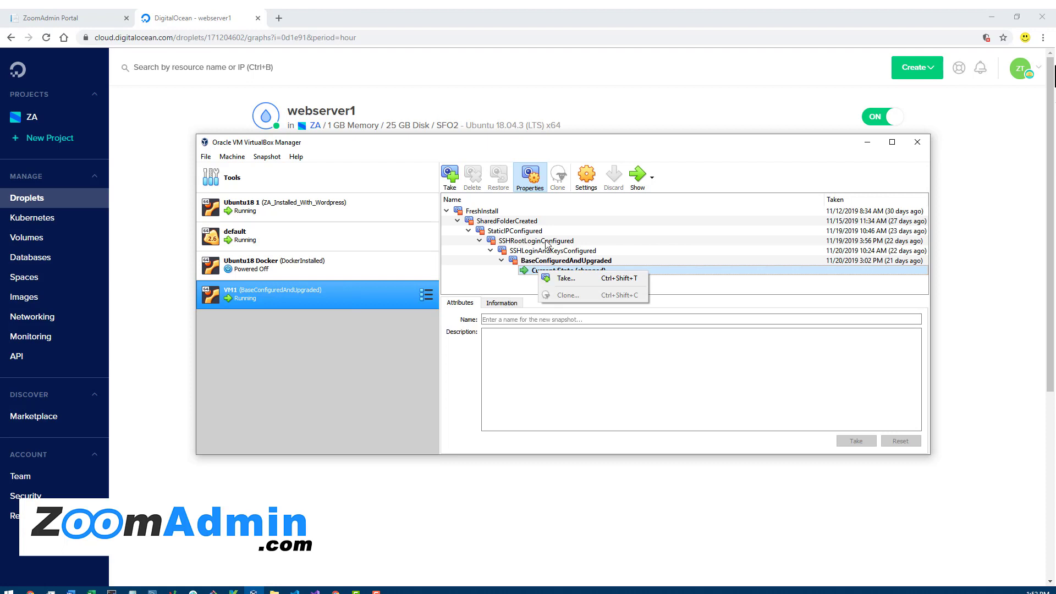
mouse_move(530, 251)
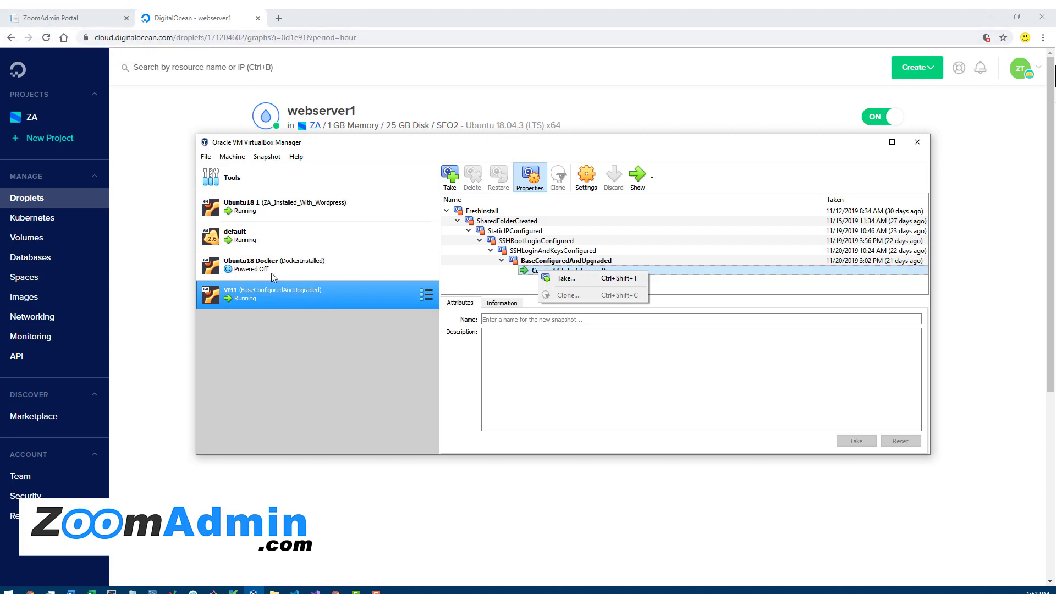
mouse_move(286, 308)
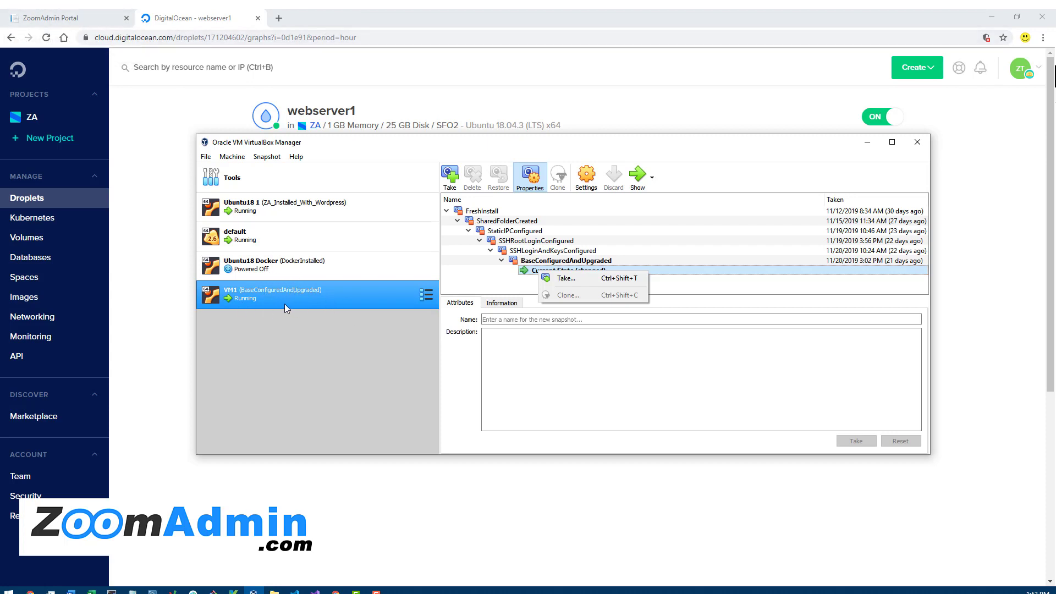
mouse_move(282, 321)
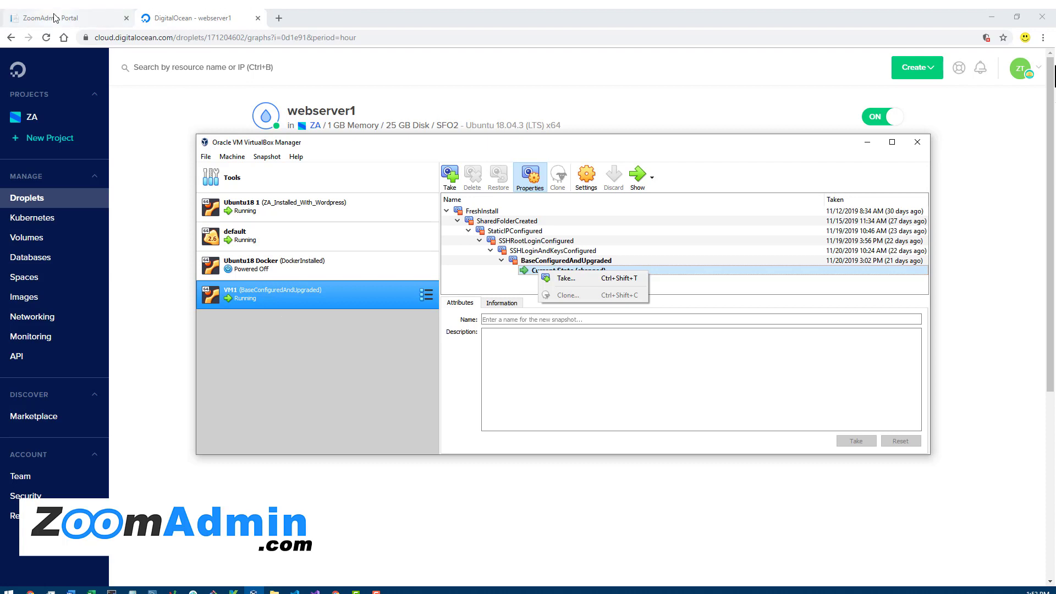
Flip between the ZoomAdmin Machines list and the webserver1 droplet page, ending on the droplet page
click(64, 19)
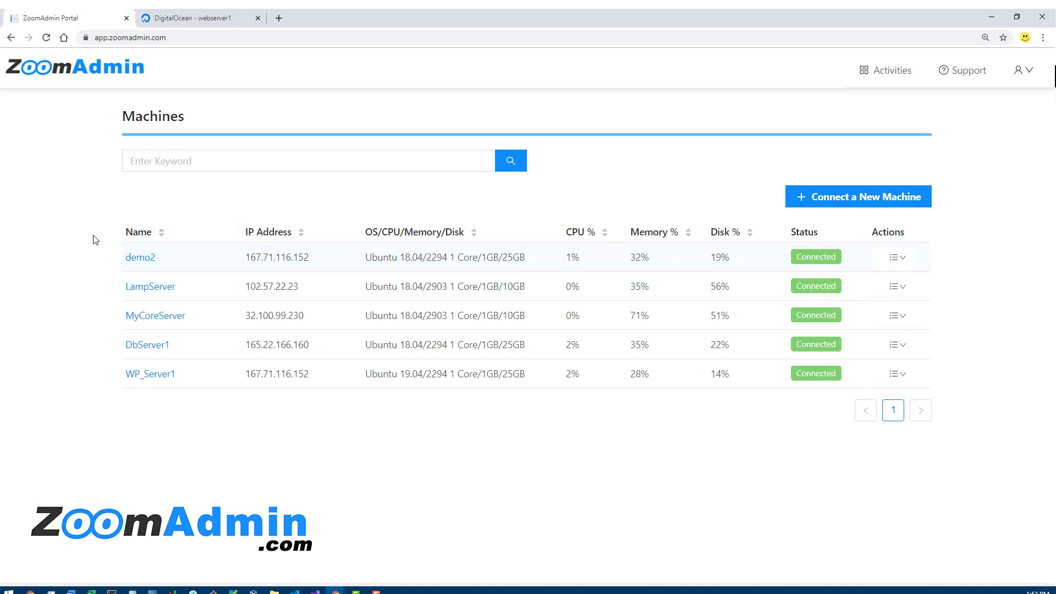
mouse_move(197, 18)
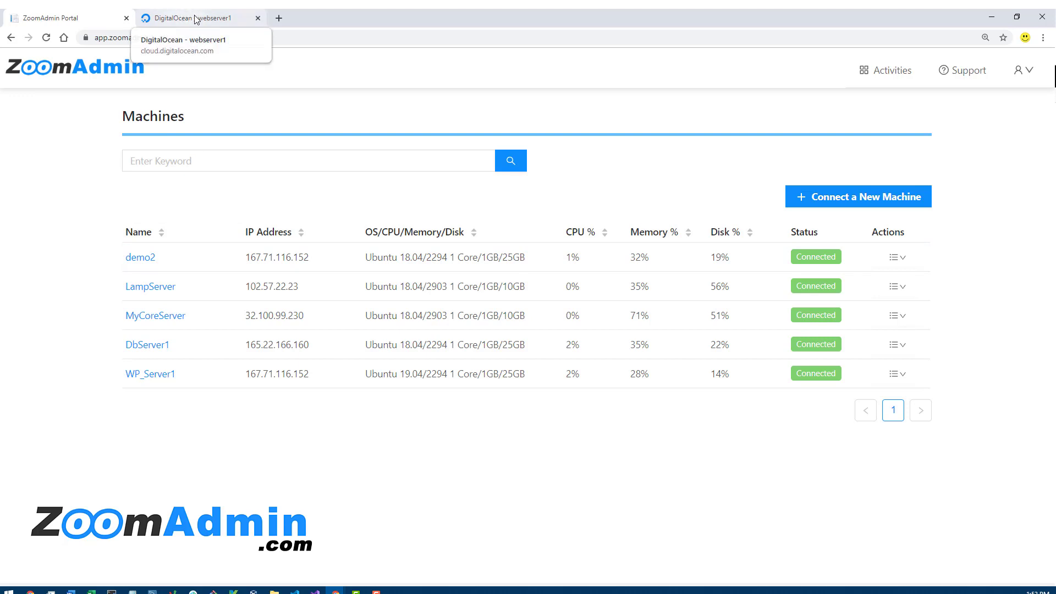
click(199, 17)
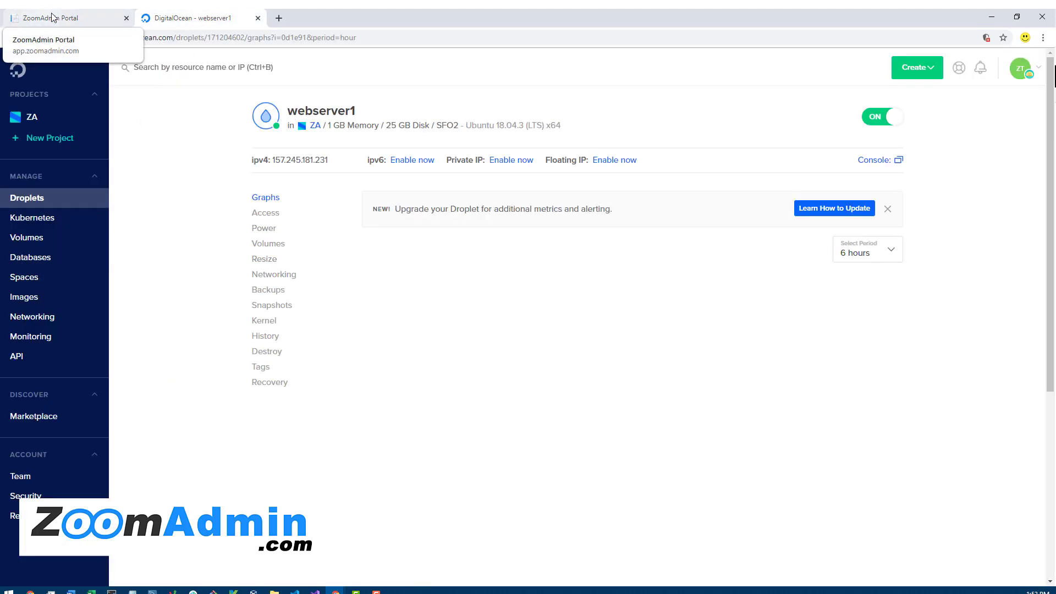
click(50, 18)
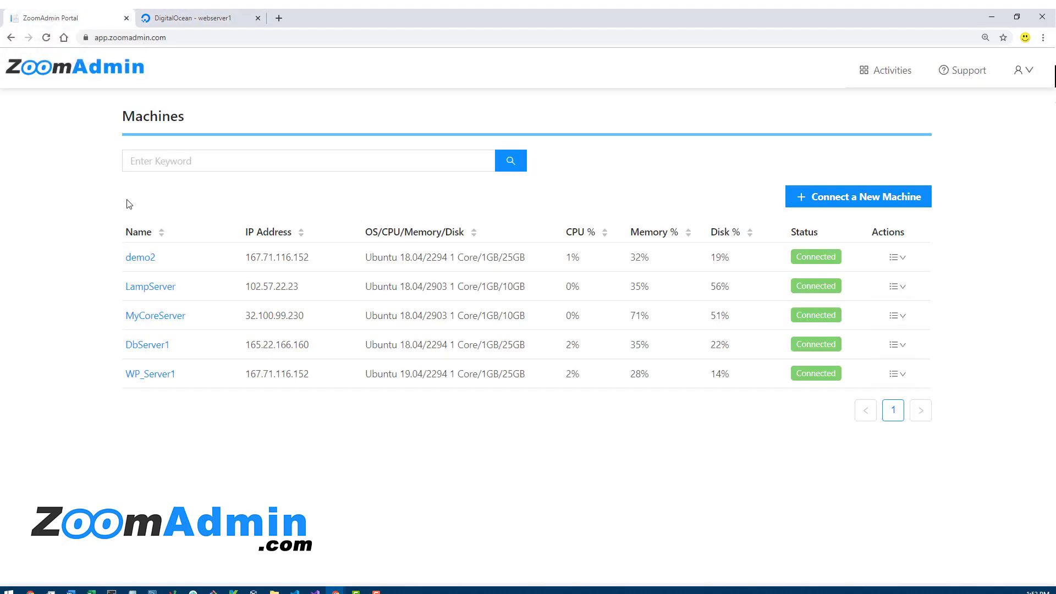
click(196, 17)
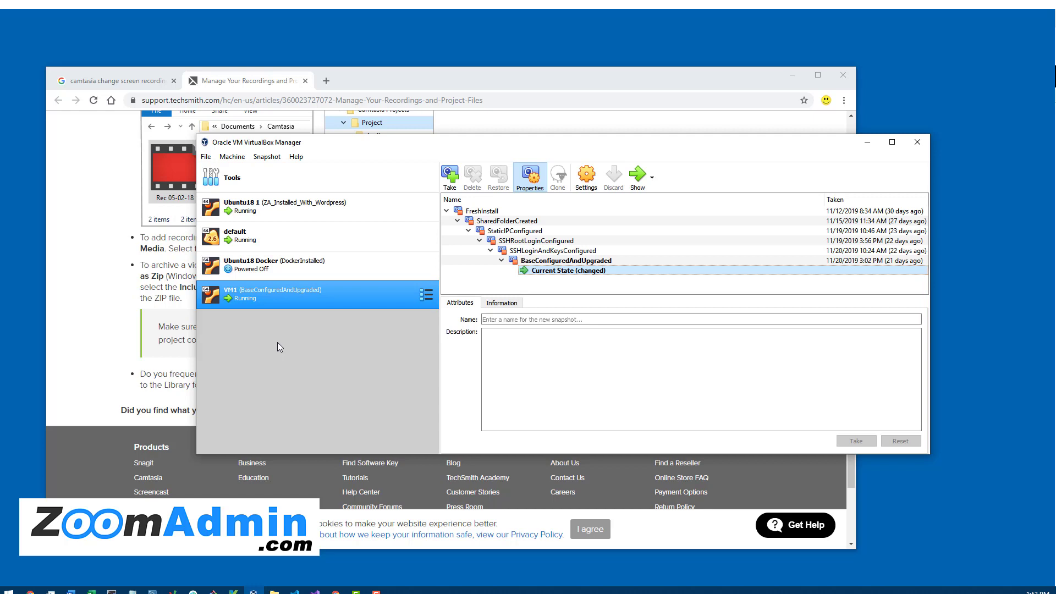
mouse_move(677, 52)
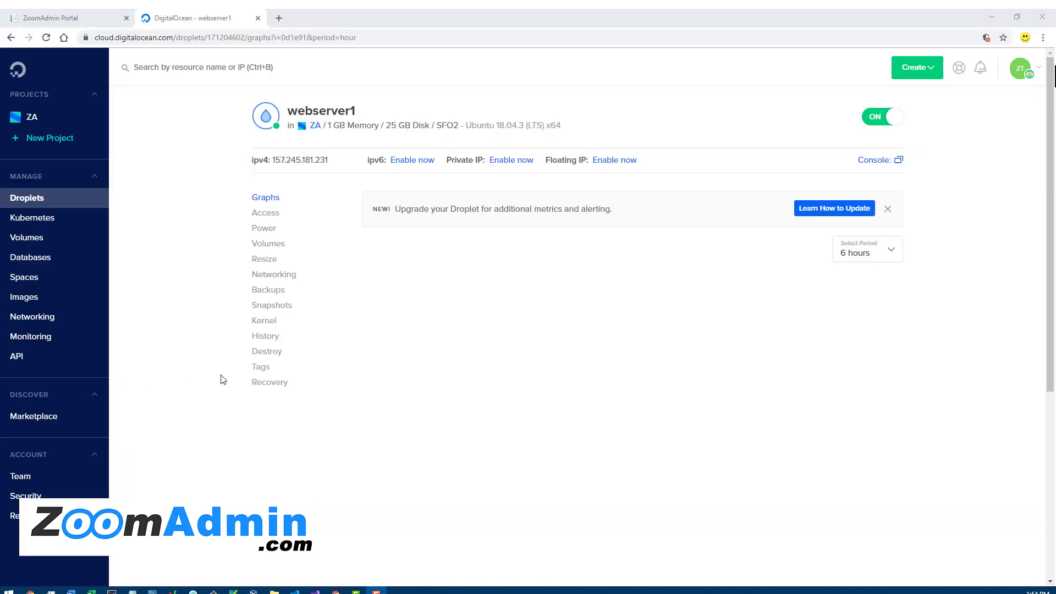
mouse_move(252, 340)
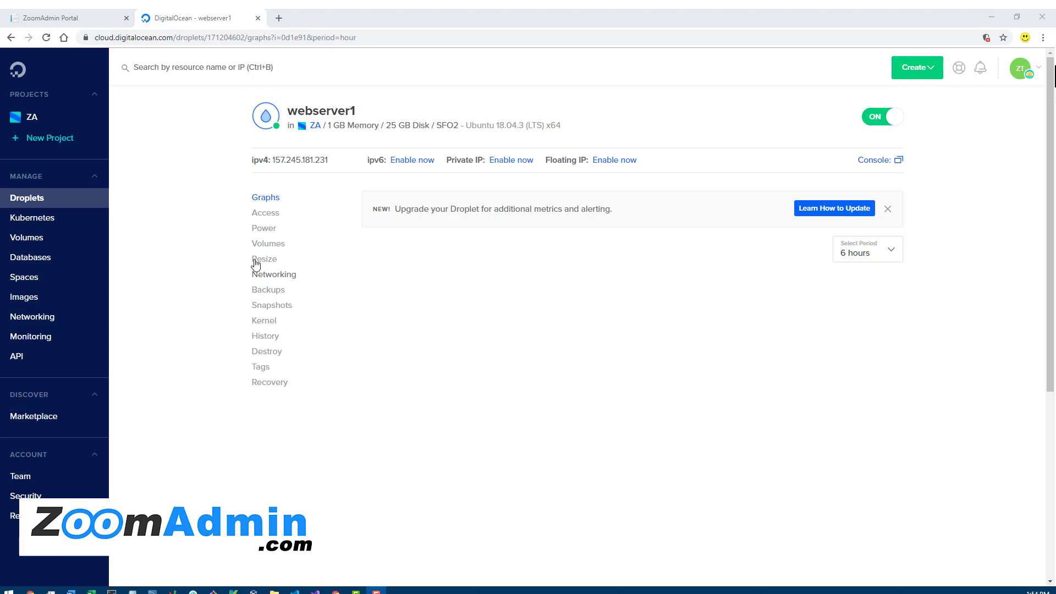
mouse_move(728, 126)
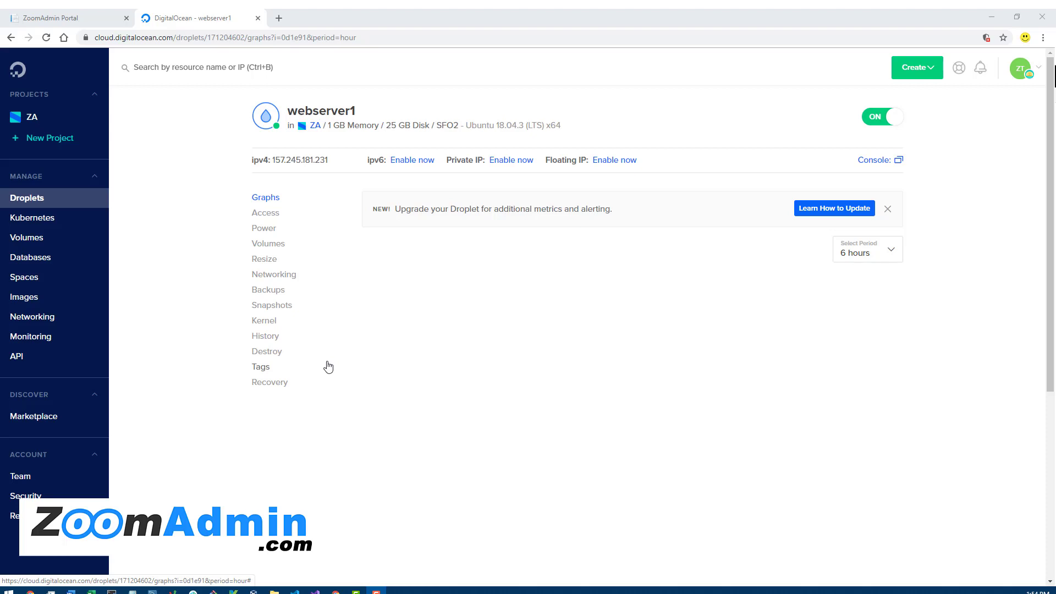
Return from the webserver1 droplet page to the ZoomAdmin Machines list
click(61, 18)
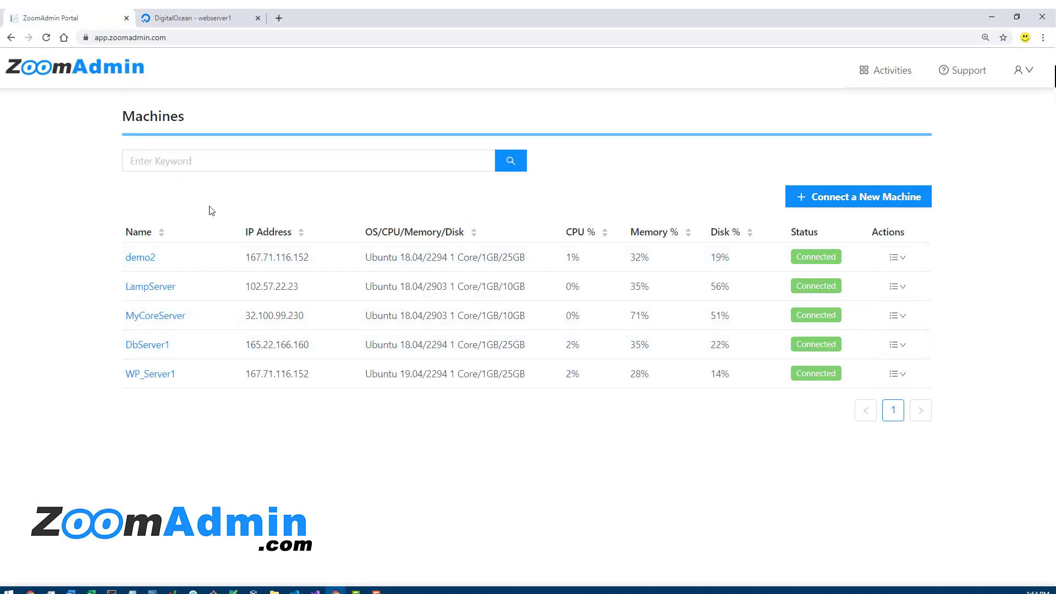
mouse_move(101, 288)
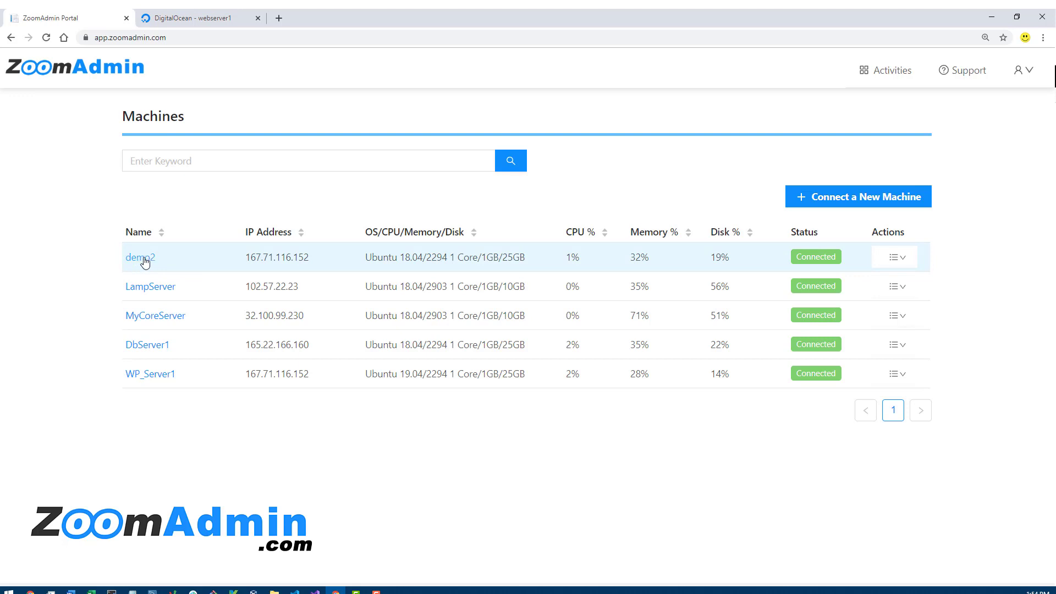
Open demo2's dashboard showing 1% CPU, 32% memory, 19% disk and recent actions
click(140, 257)
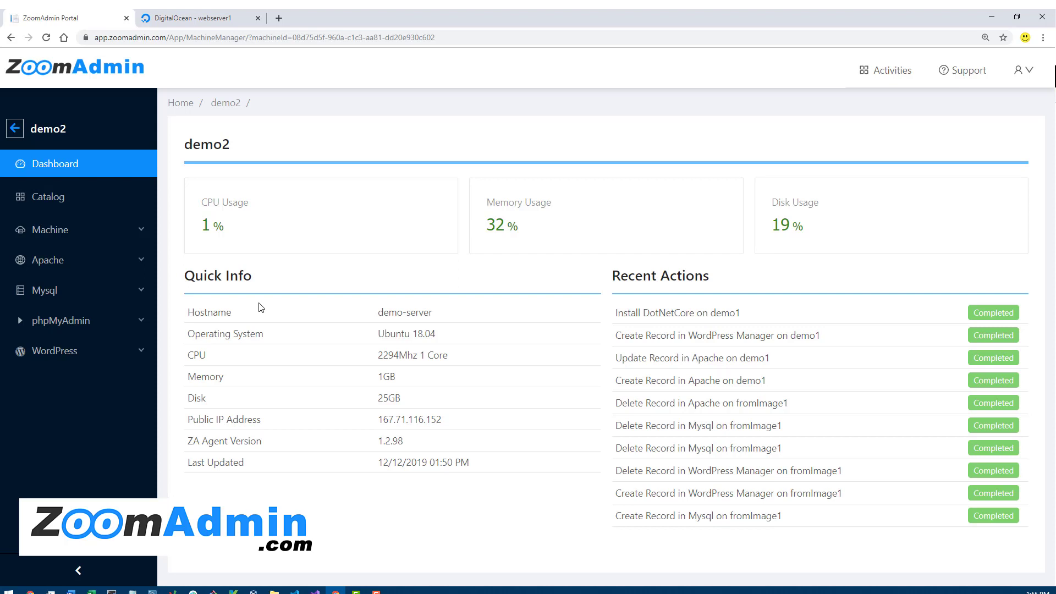
mouse_move(274, 257)
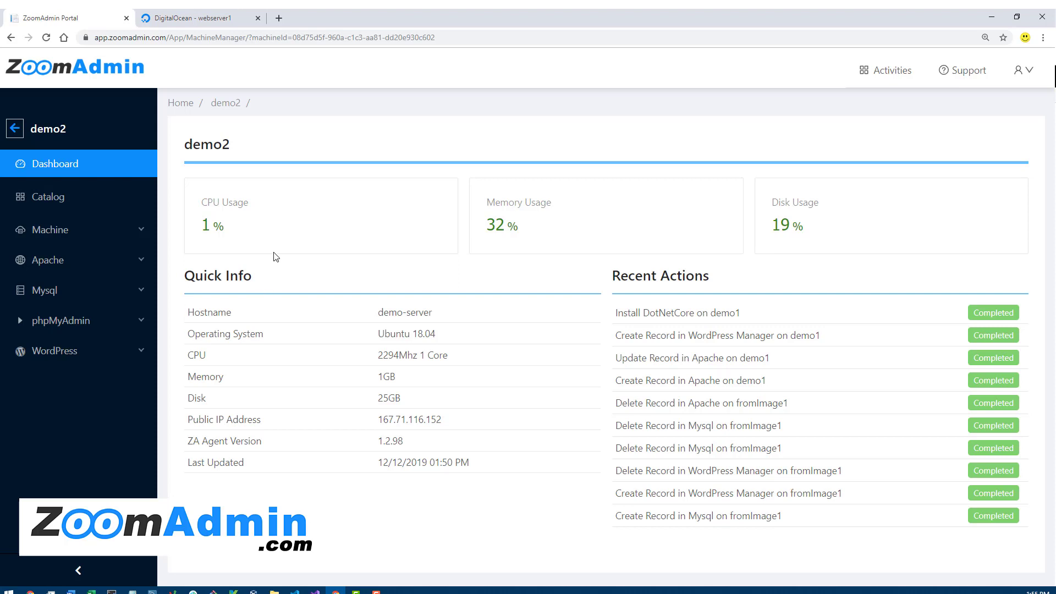
mouse_move(235, 260)
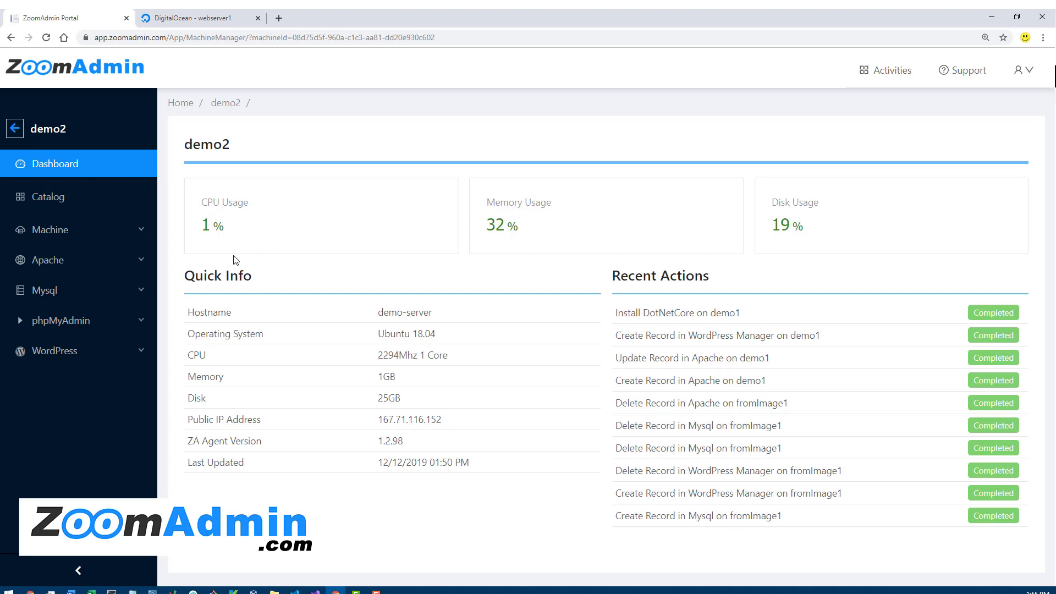